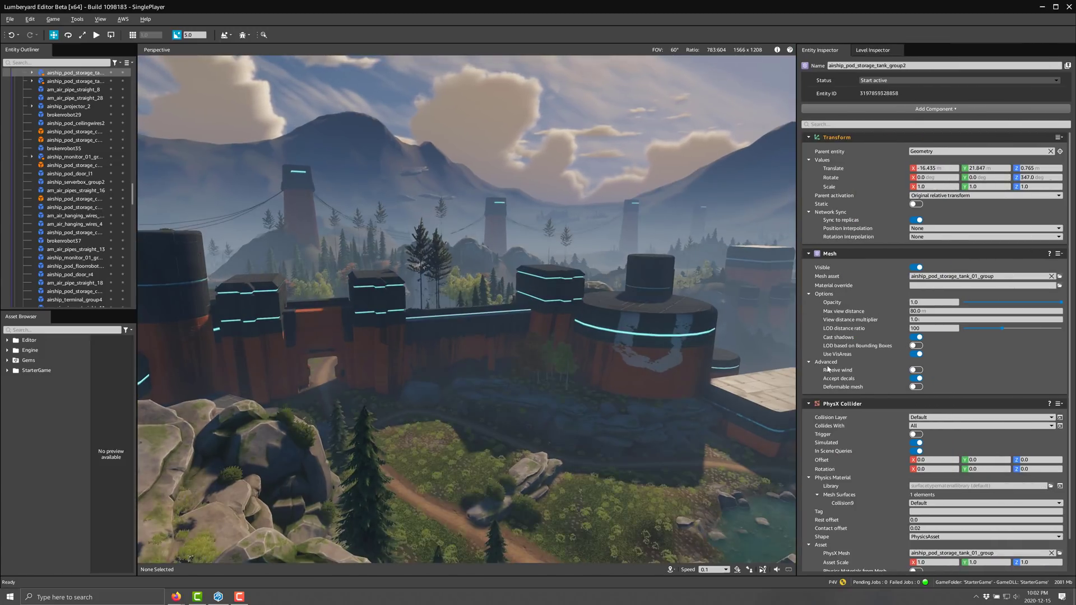
Step: Select Valena_Player and open its cameracontroller Script Canvas asset in the editor
left_click(936, 109)
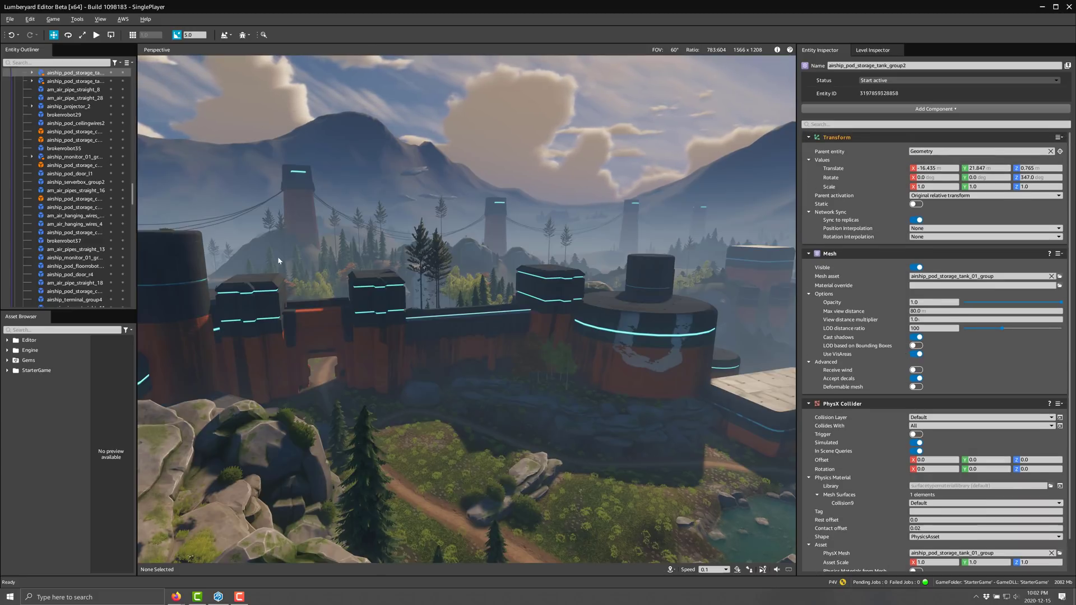
scroll("down", 3)
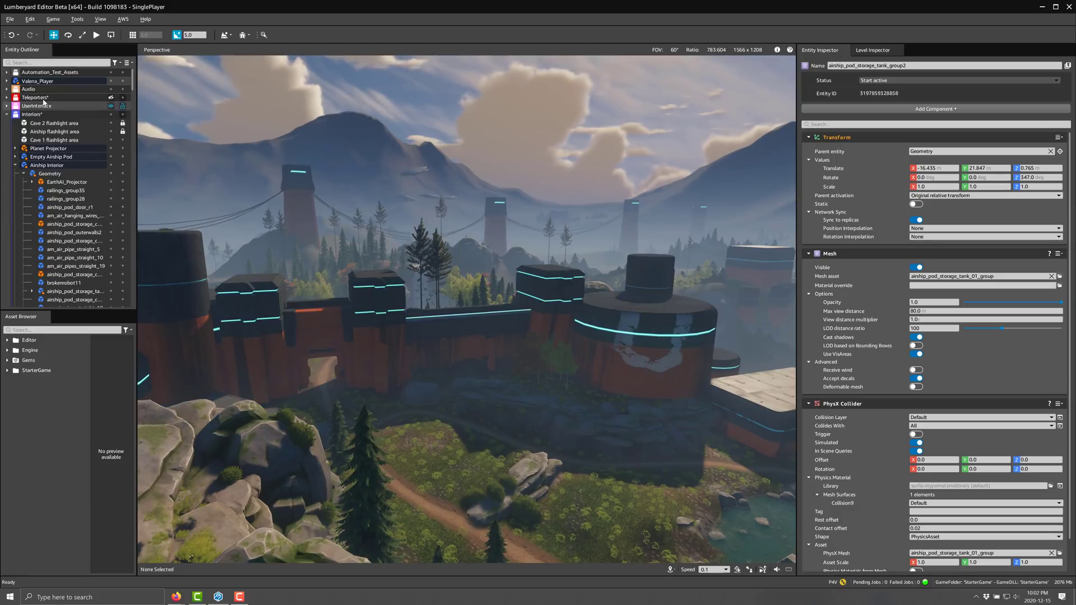
left_click(33, 81)
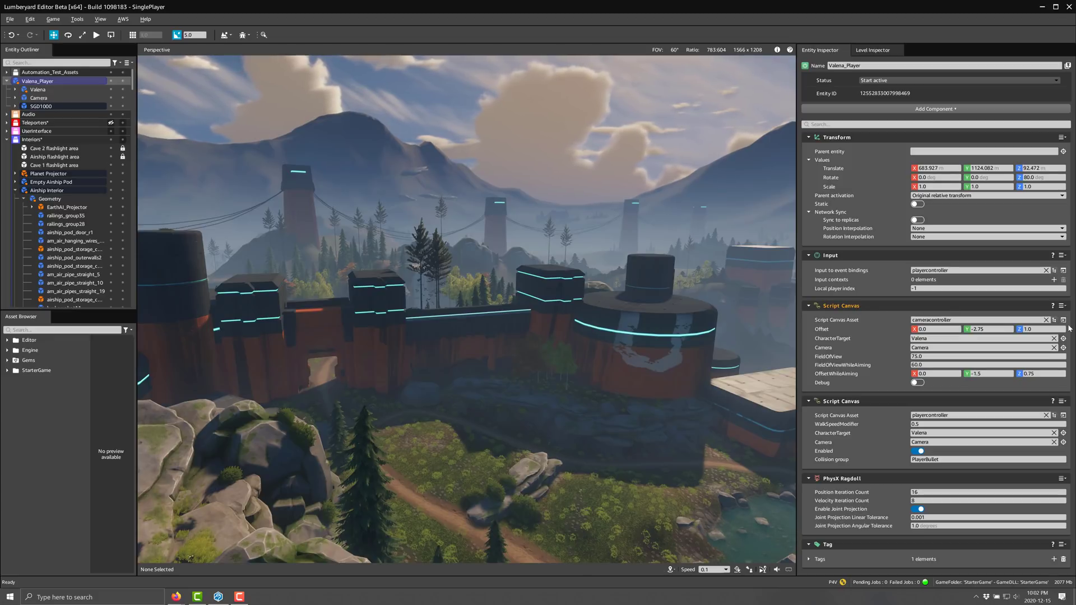
left_click(978, 320)
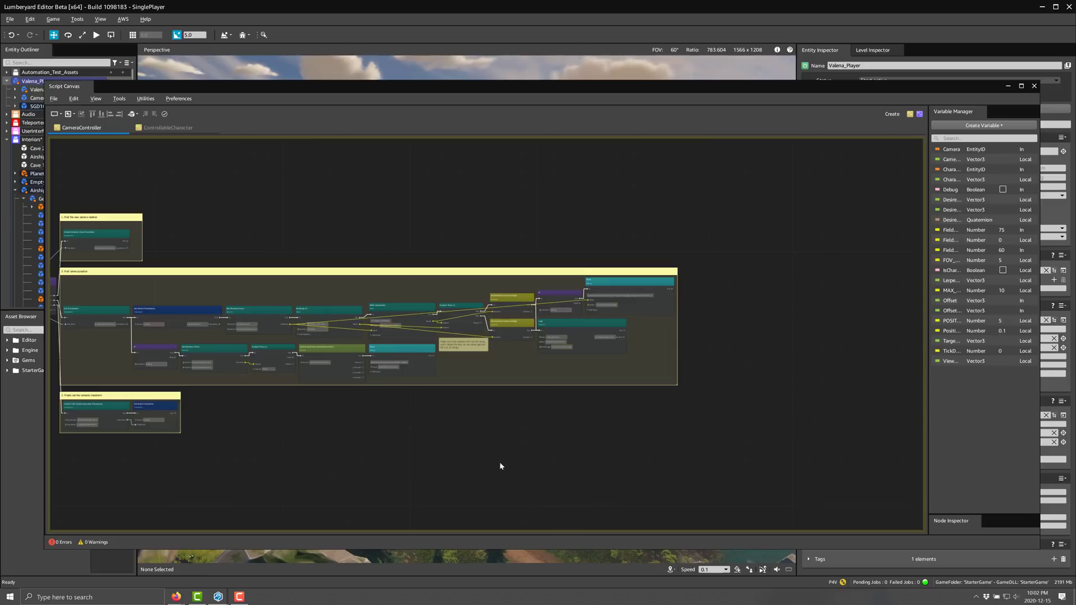
left_click_drag(501, 467, 696, 490)
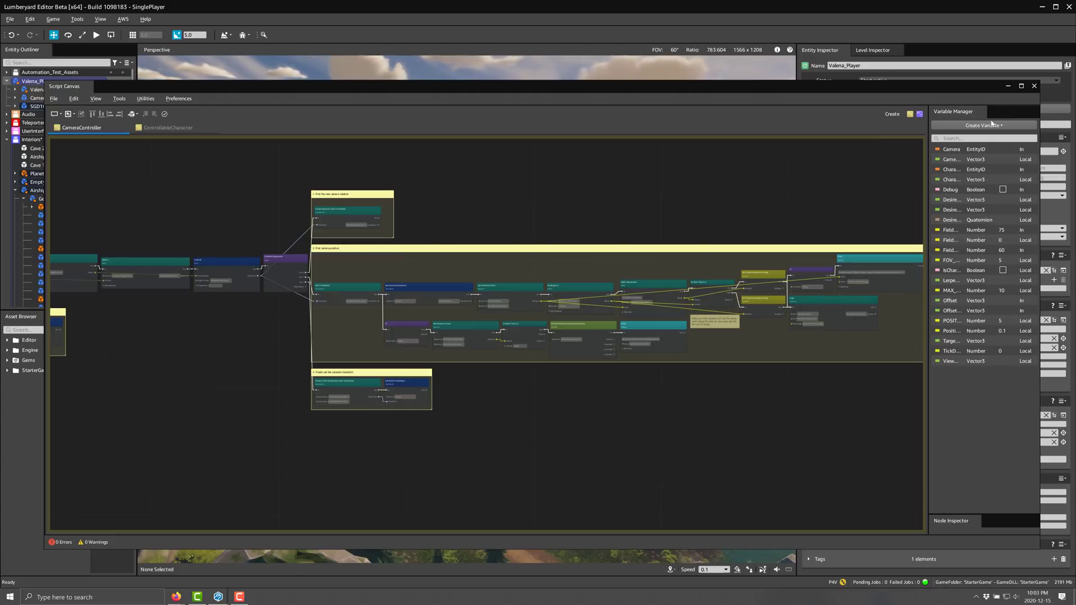
left_click(1034, 85)
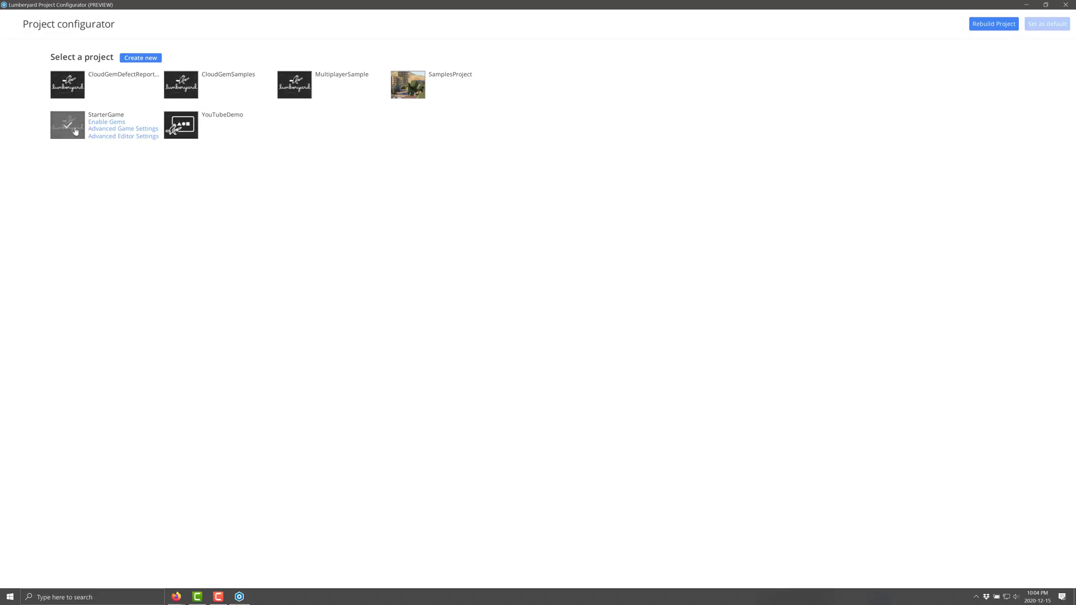
mouse_move(295, 176)
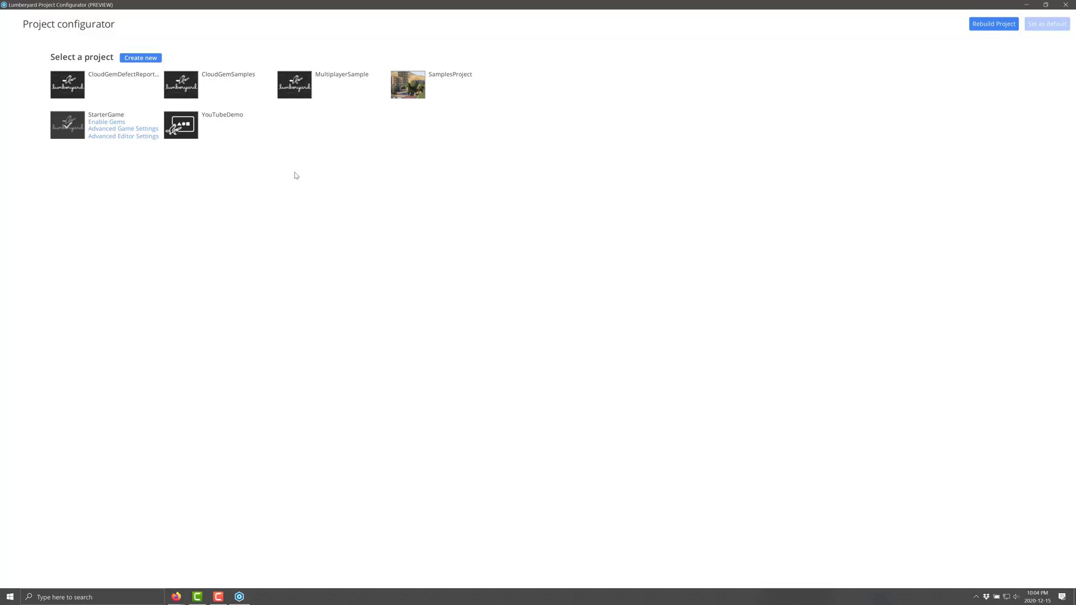
mouse_move(379, 205)
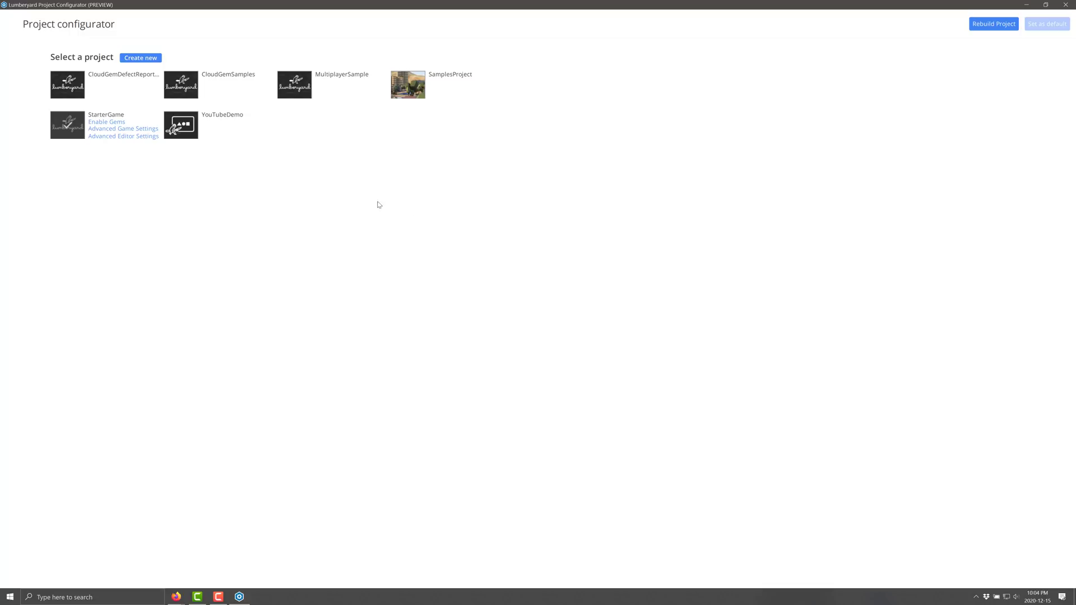
Step: Bring up the Windows Start menu's list of installed programs
left_click(9, 597)
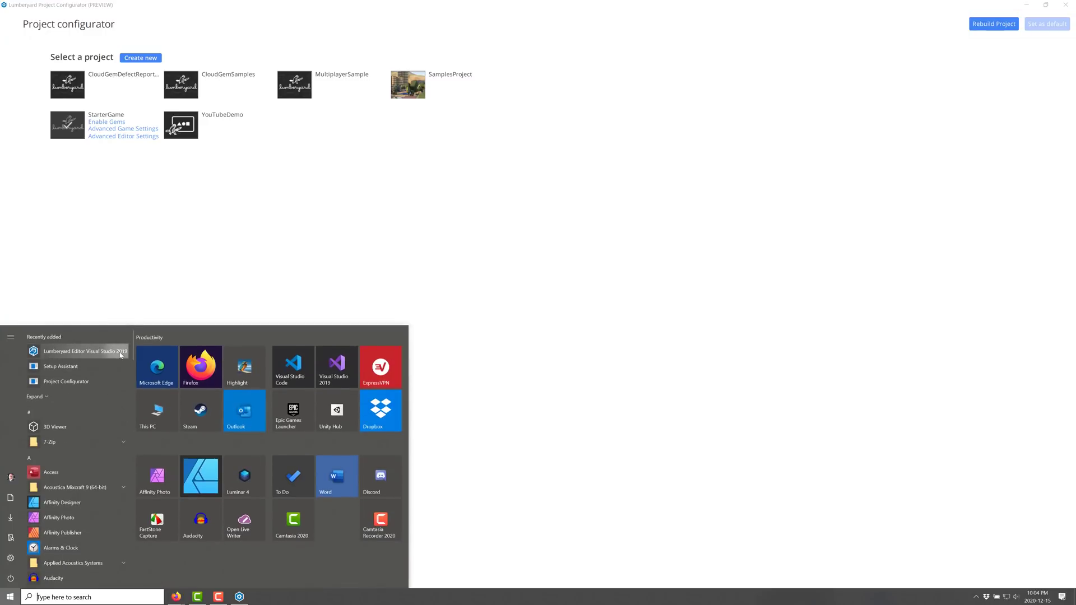
mouse_move(115, 356)
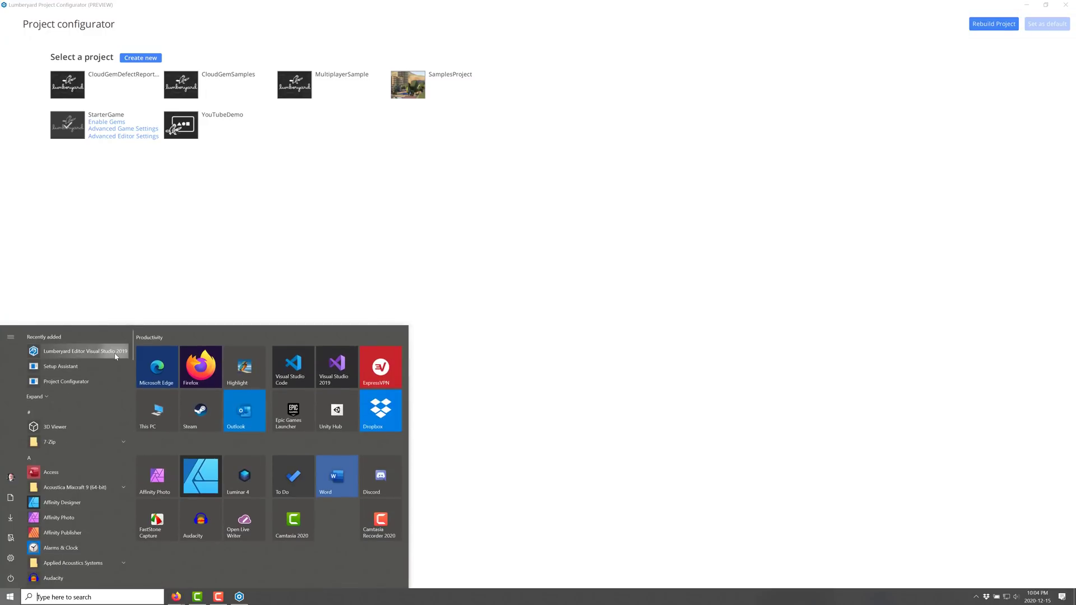
mouse_move(90, 351)
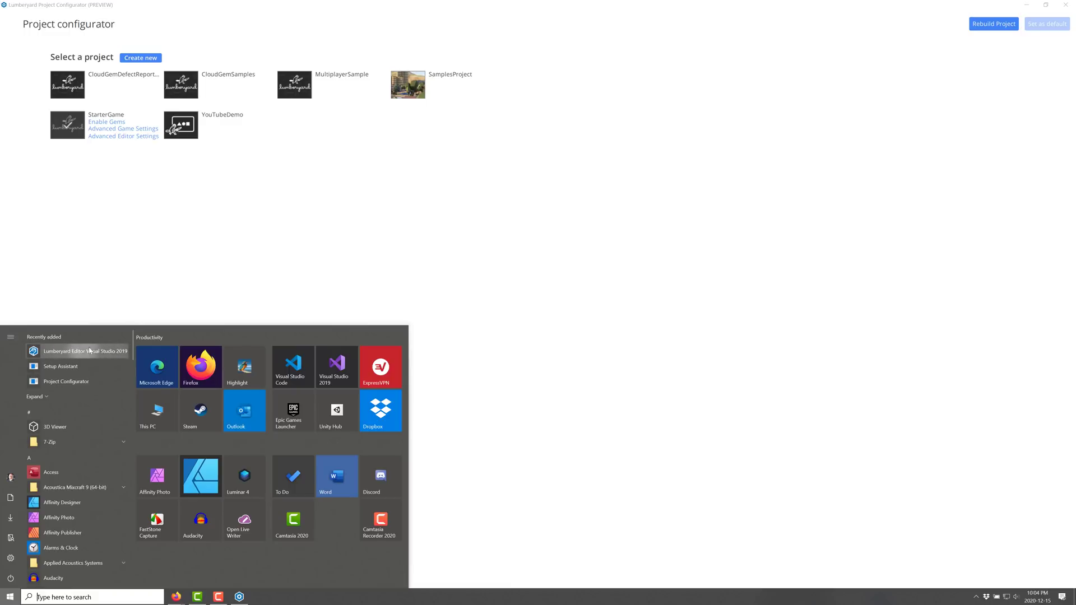
mouse_move(116, 355)
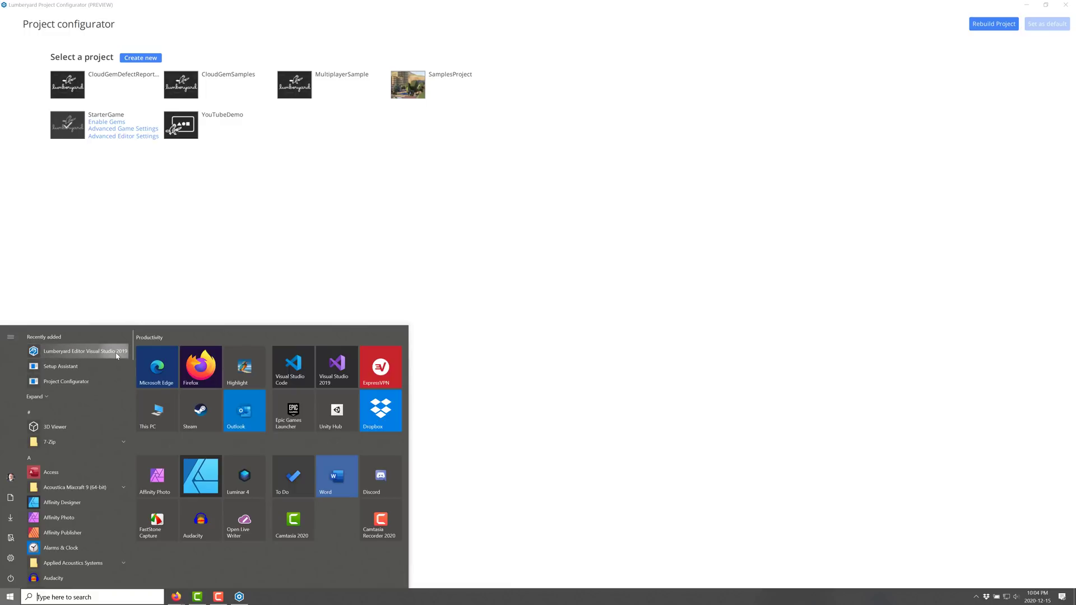
Step: Dismiss the Start menu and choose Enable Gems under YouTubeDemo
left_click(420, 314)
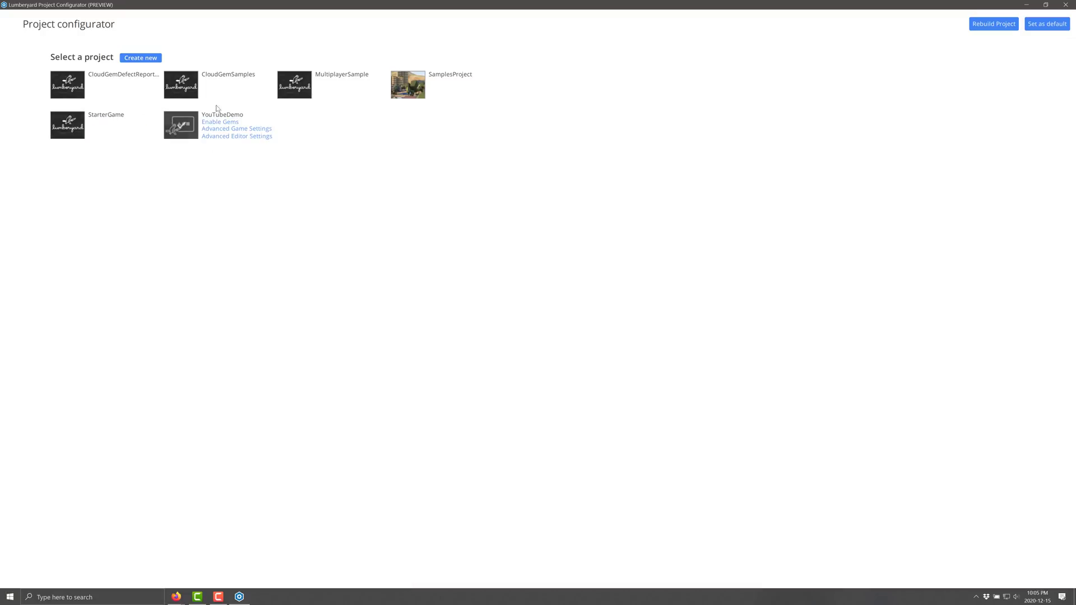
mouse_move(252, 130)
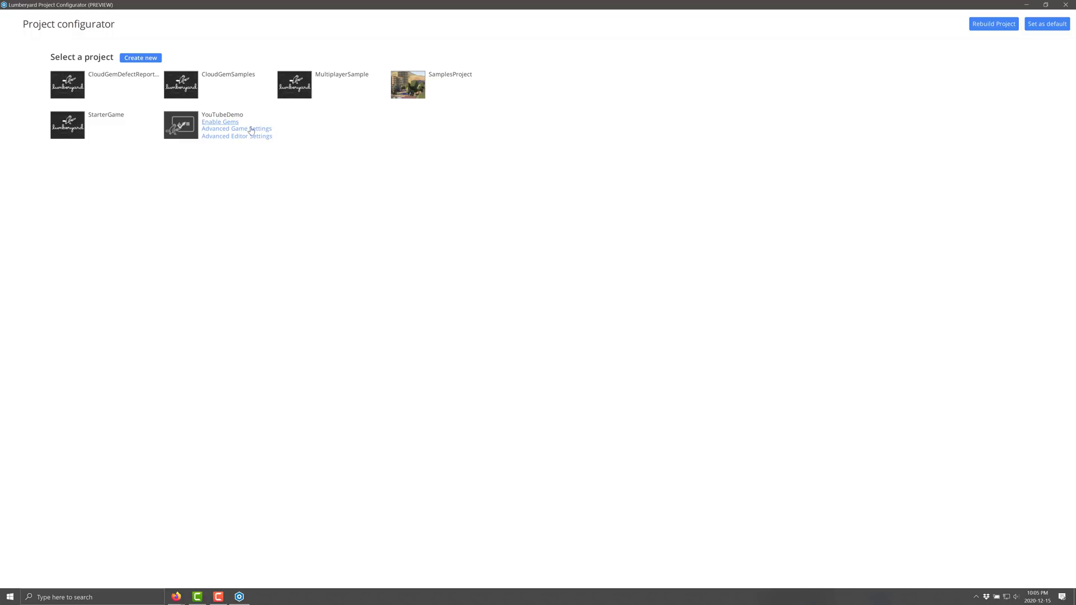
left_click(220, 122)
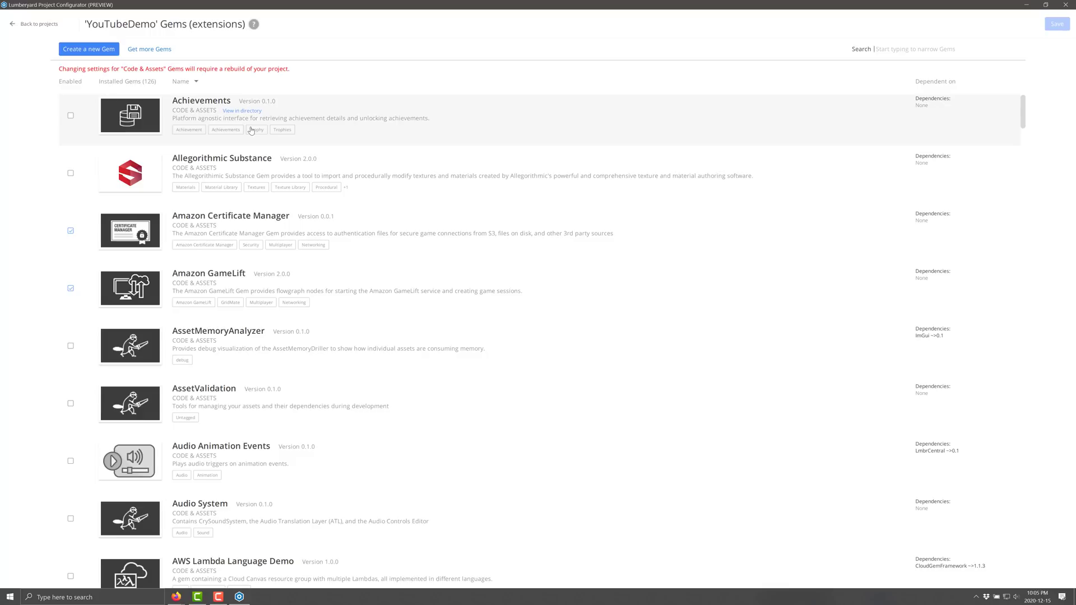
mouse_move(395, 176)
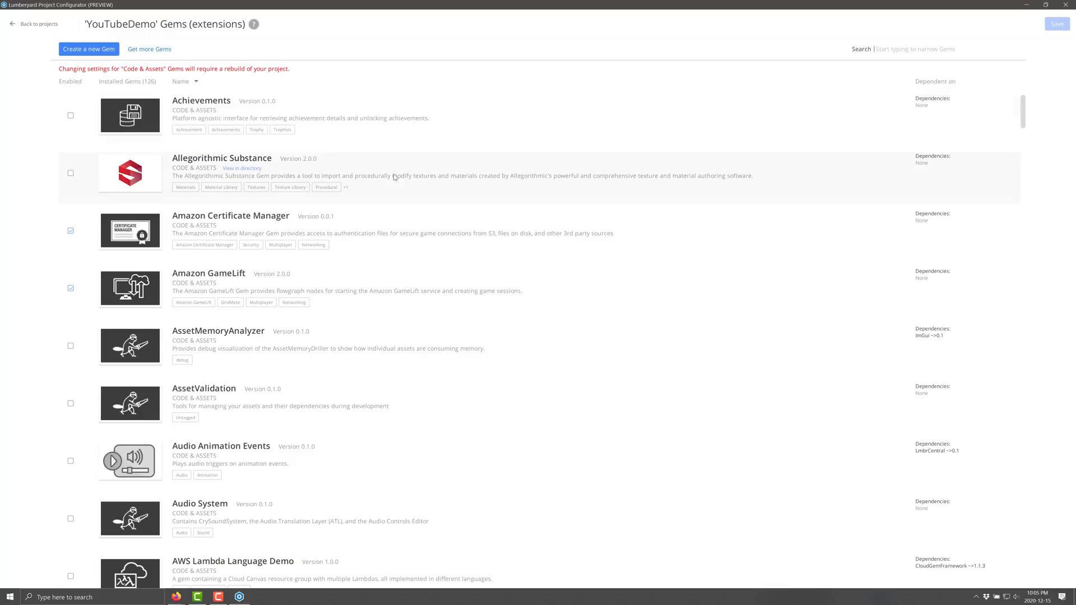
mouse_move(396, 181)
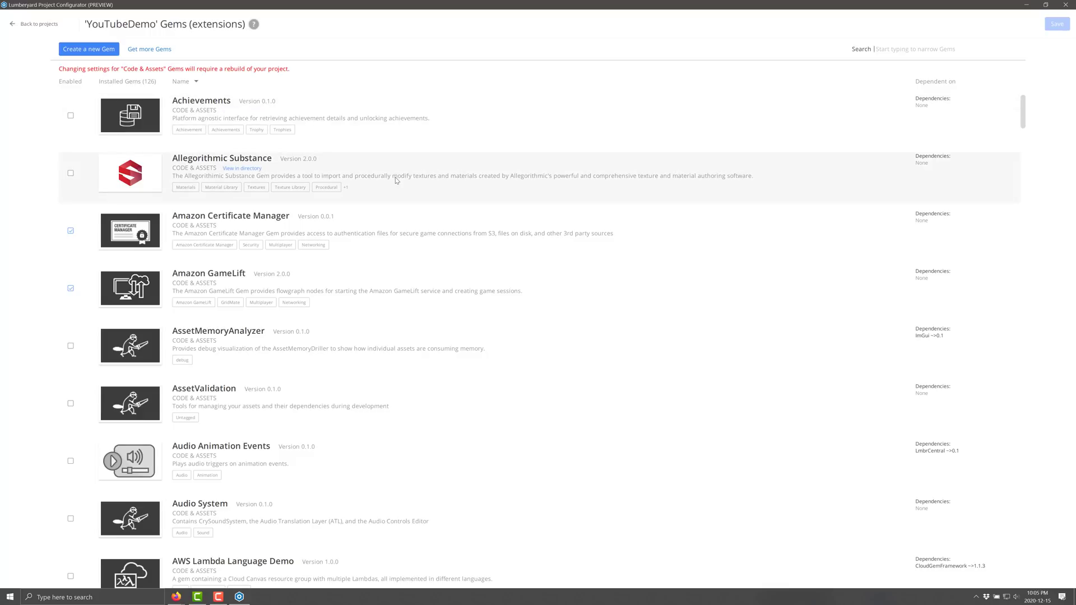
mouse_move(588, 164)
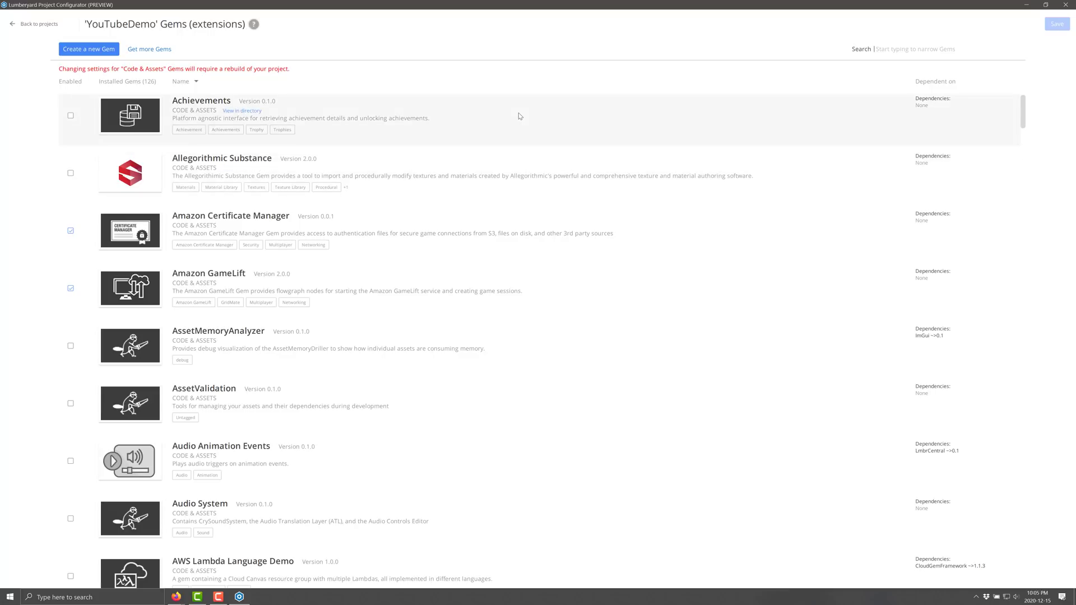
mouse_move(534, 151)
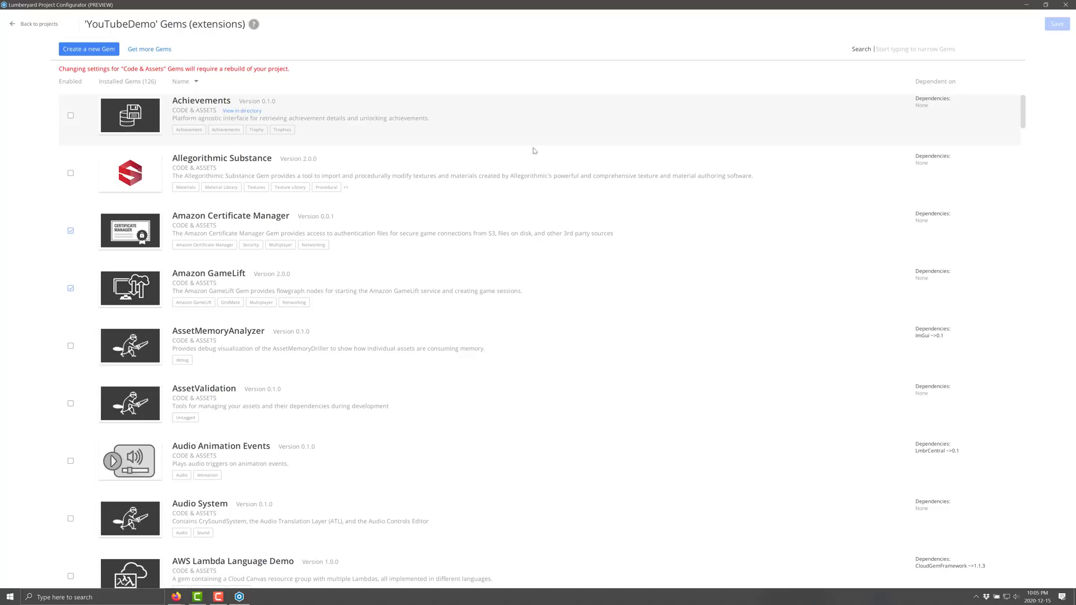
Step: Scroll down through YouTubeDemo's installed Gems list, then back up slightly
scroll("down", 3)
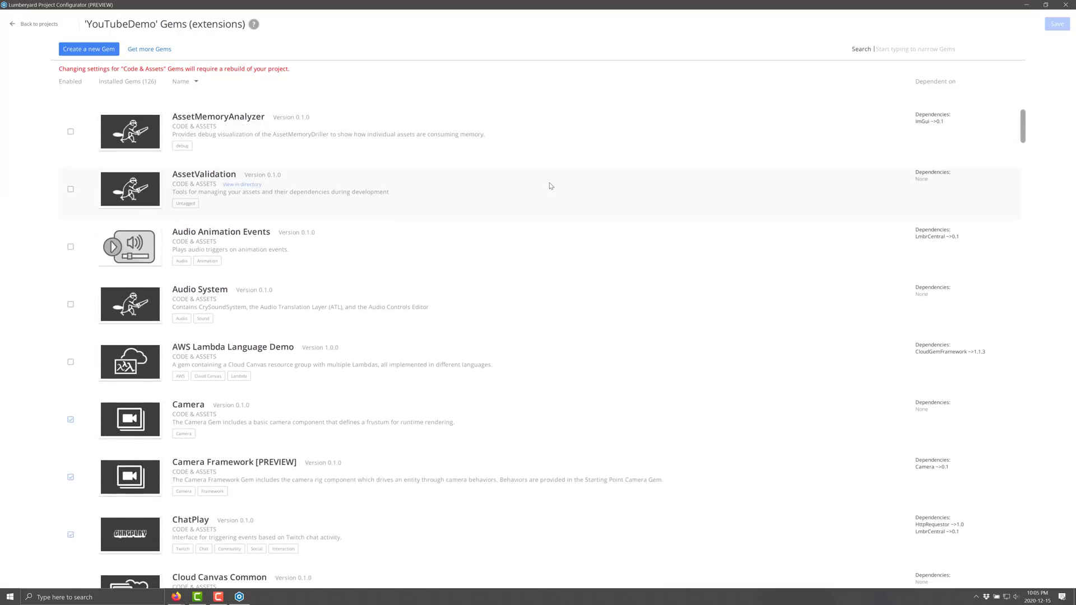
scroll("down", 3)
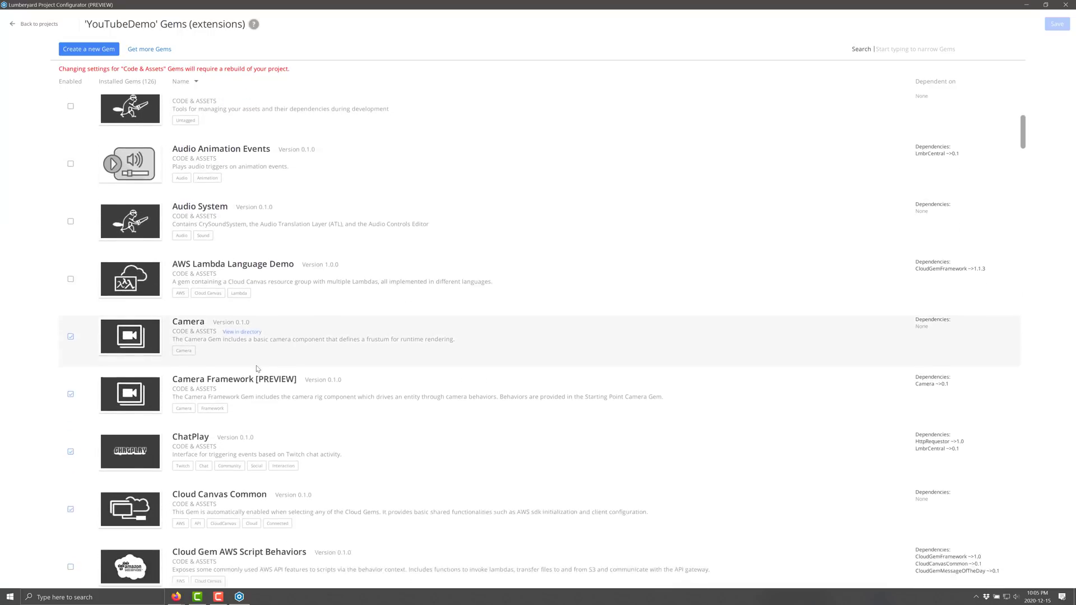
scroll("down", 3)
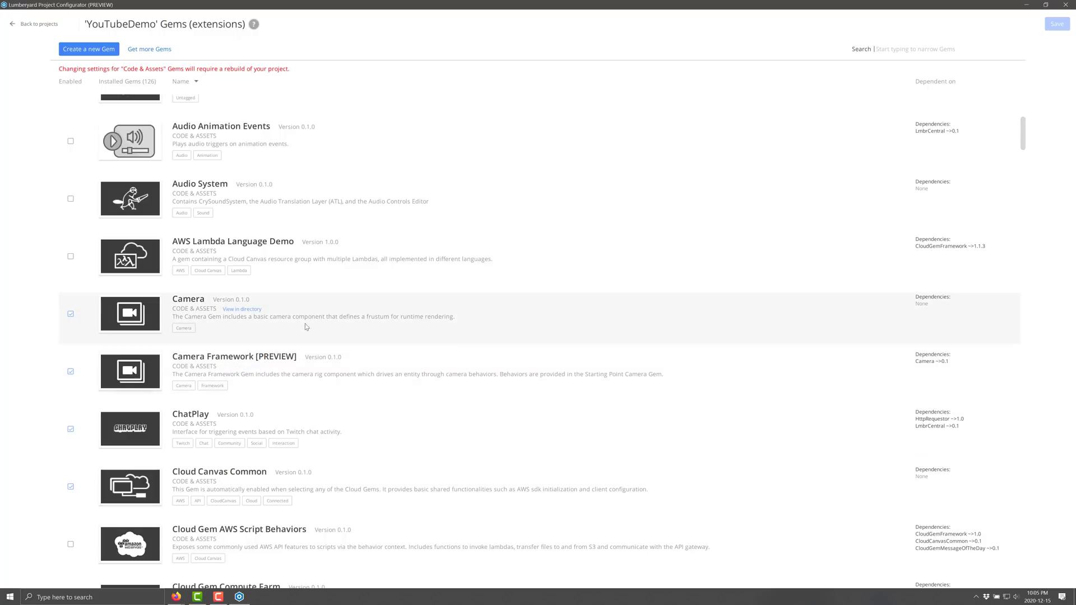
scroll("down", 3)
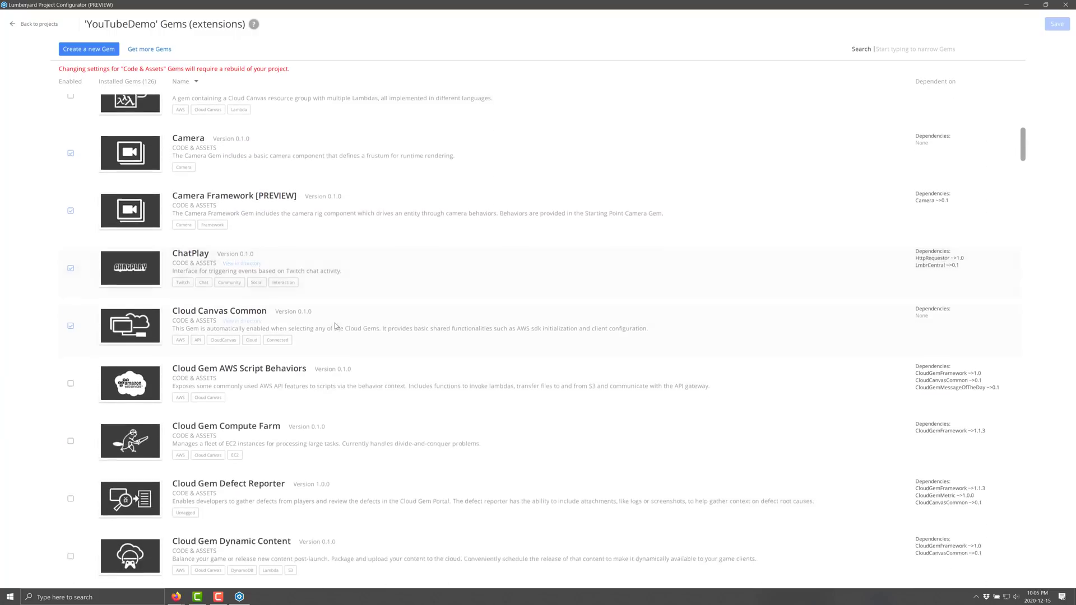
scroll("down", 3)
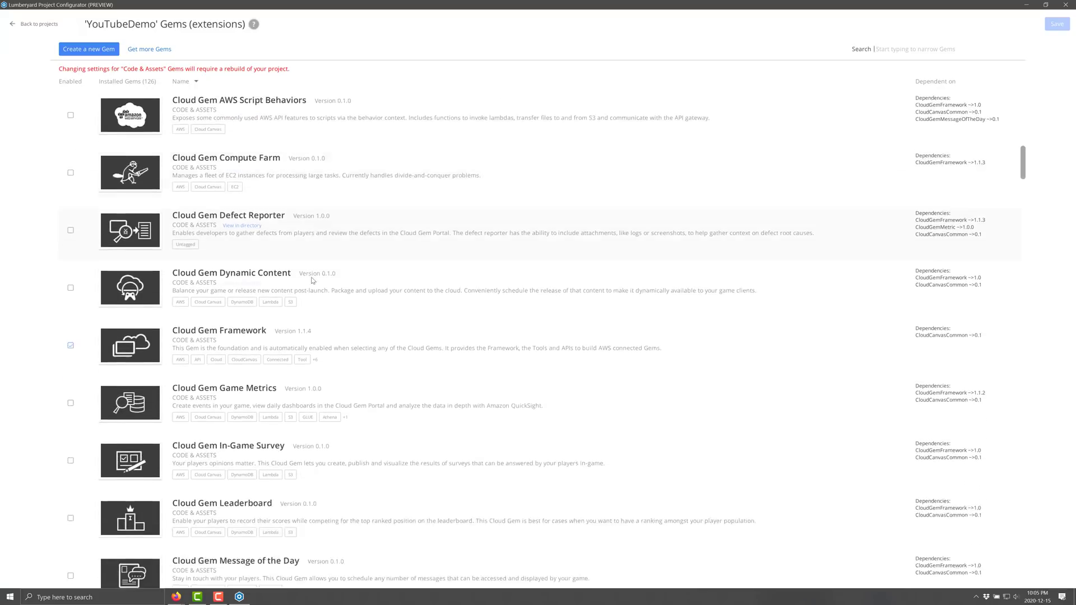
scroll("down", 3)
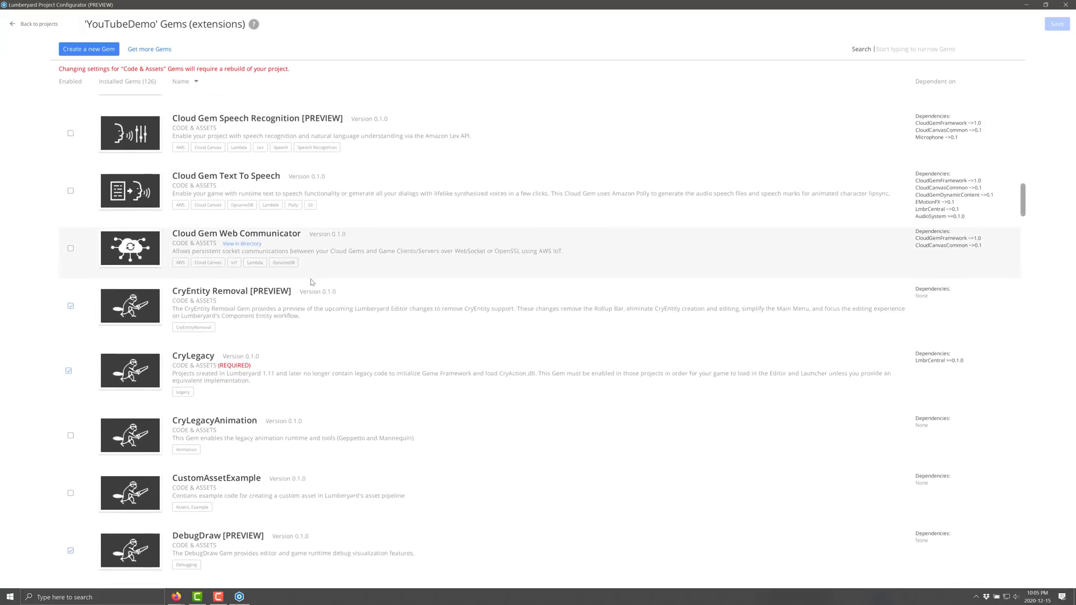
scroll("down", 3)
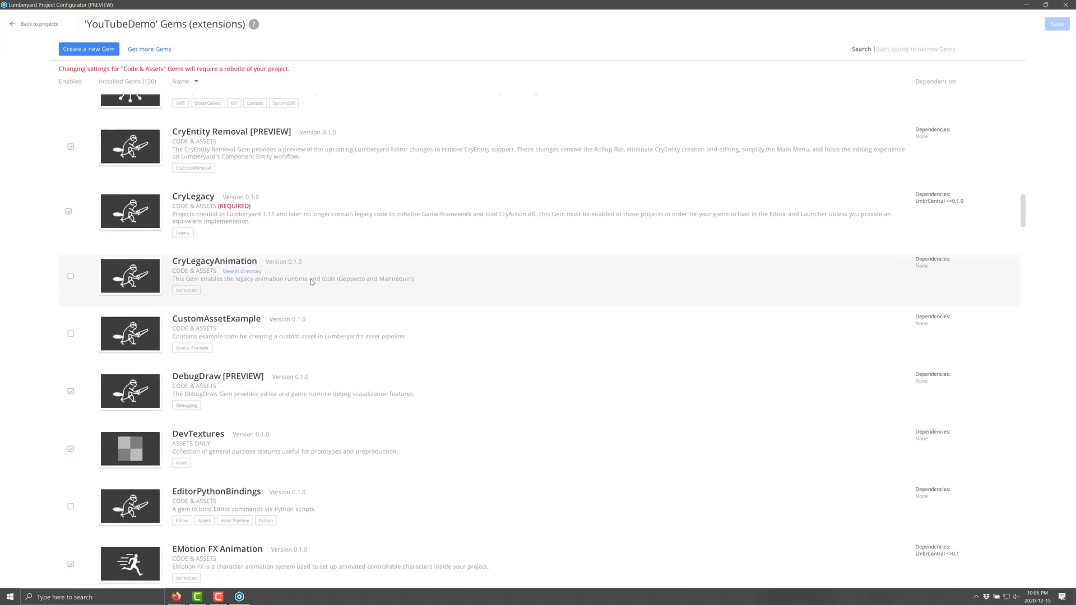
scroll("down", 3)
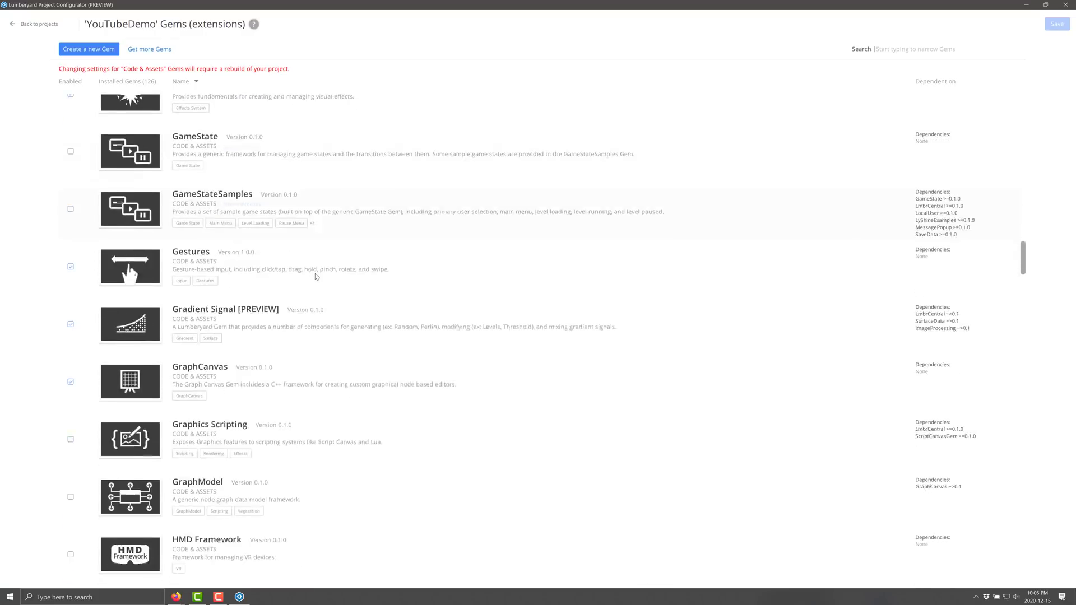
scroll("down", 3)
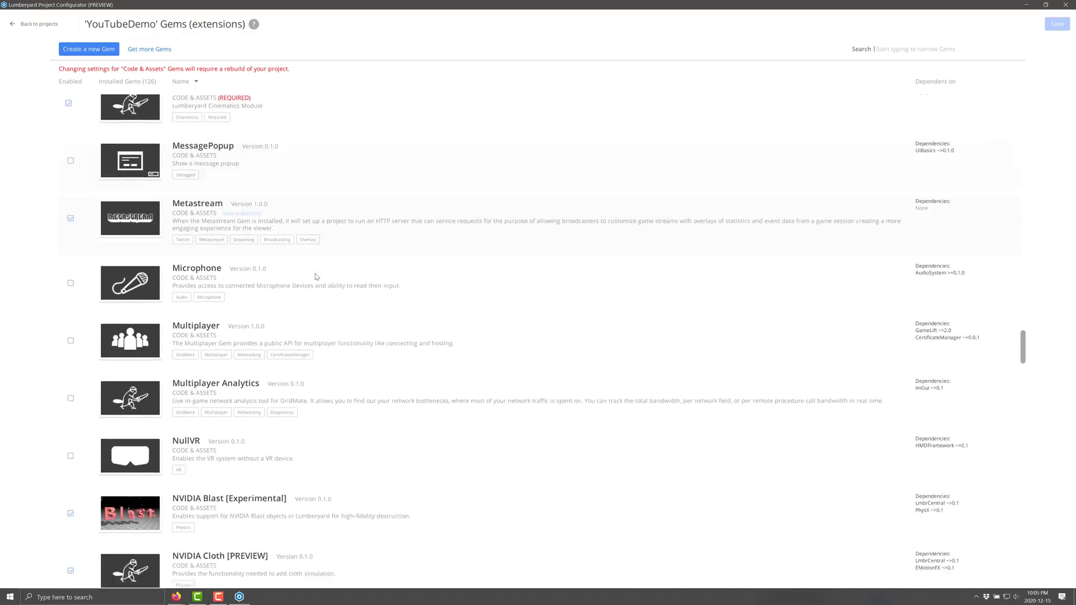
scroll("down", 3)
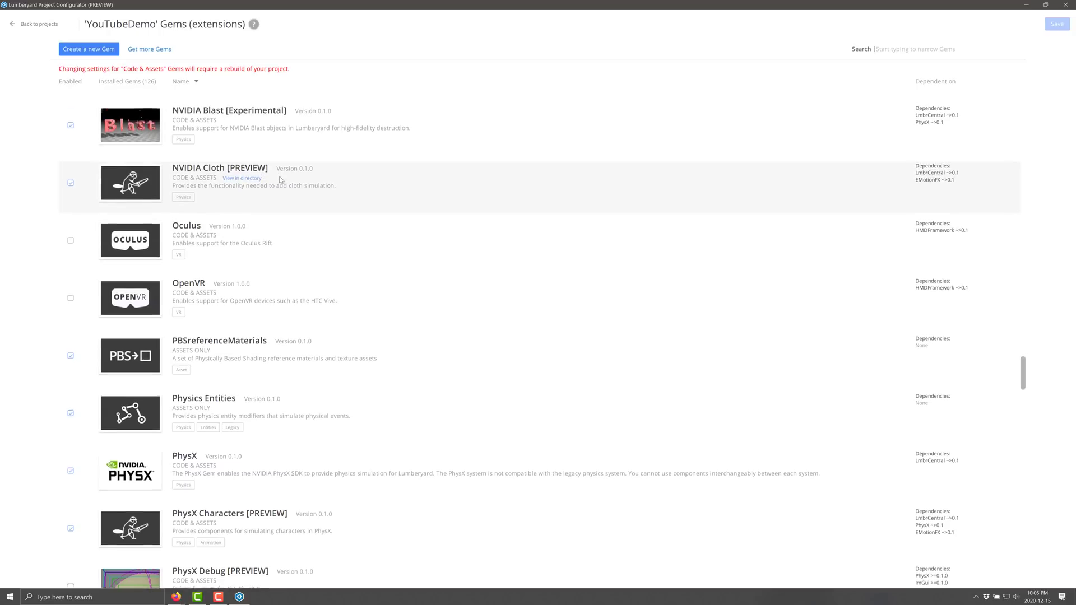
scroll("down", 3)
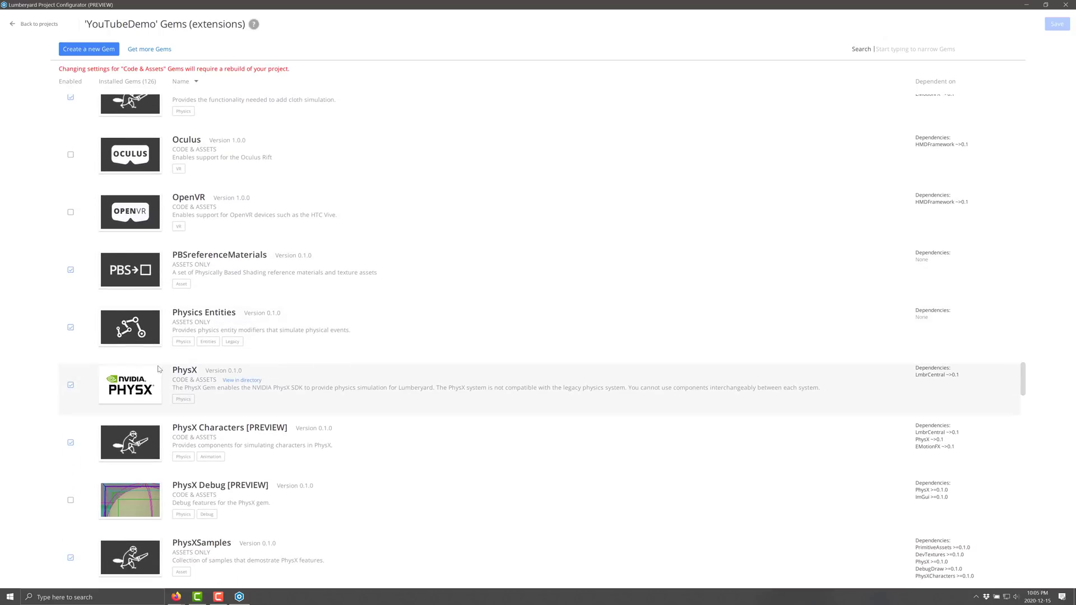
mouse_move(145, 371)
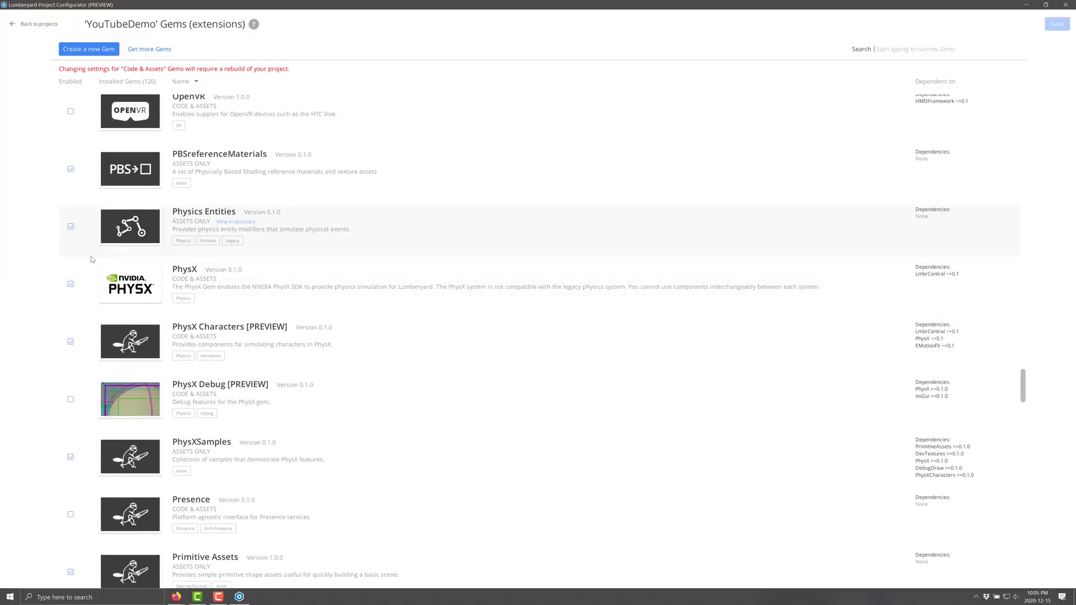
scroll("down", 3)
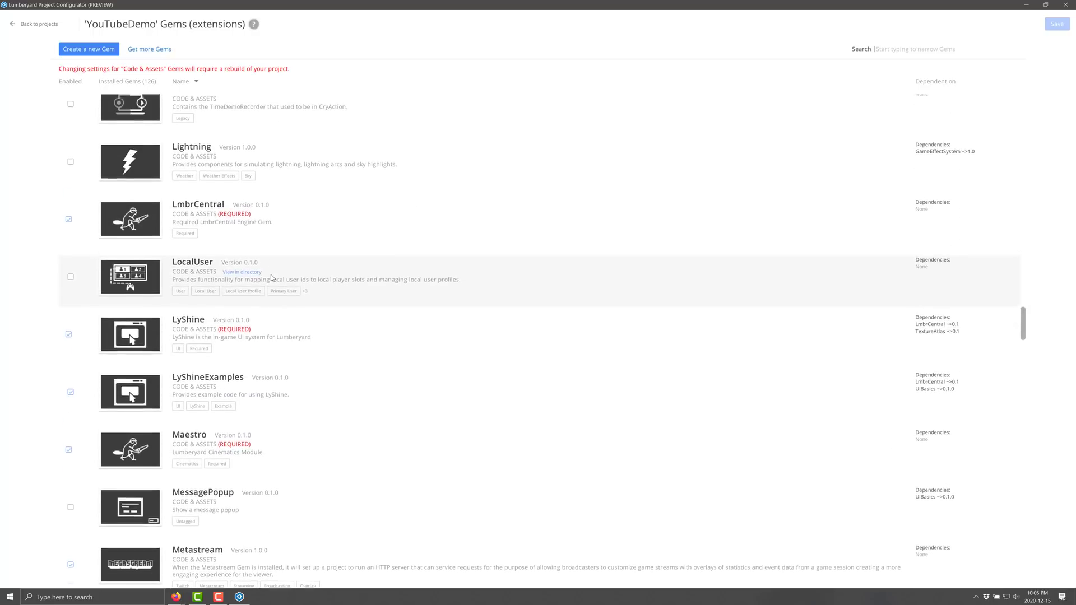
scroll("up", 3)
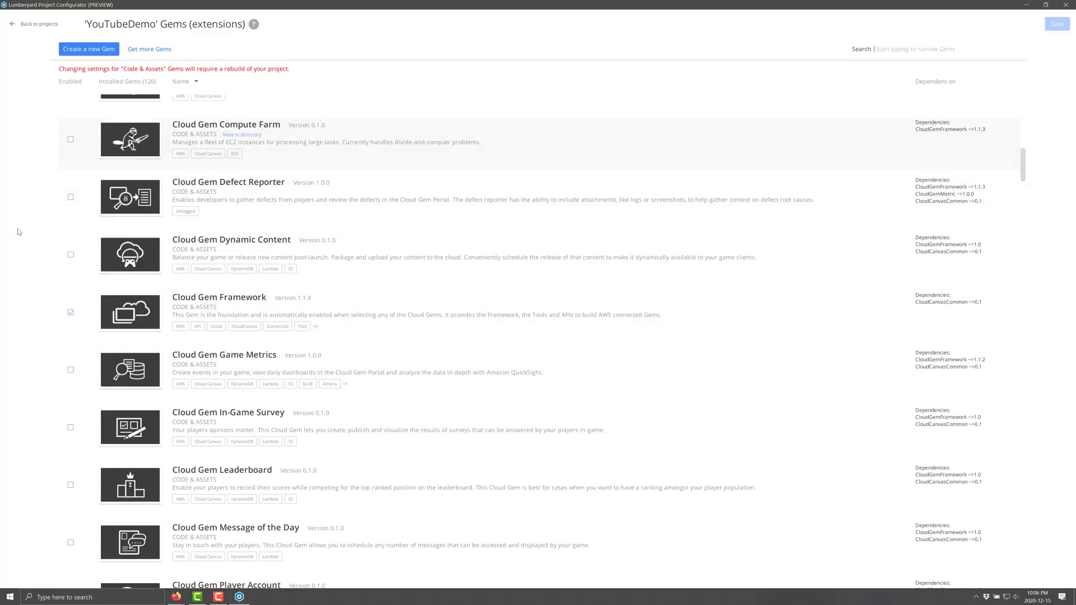
mouse_move(302, 129)
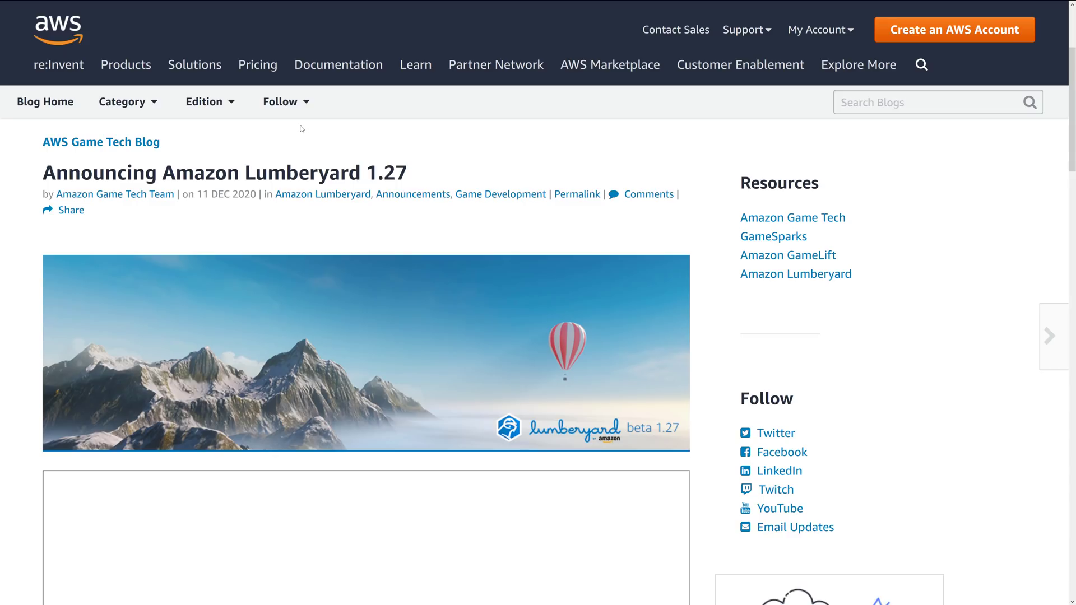
Step: Scroll the Lumberyard 1.27 announcement down to its major improvements list
scroll("down", 3)
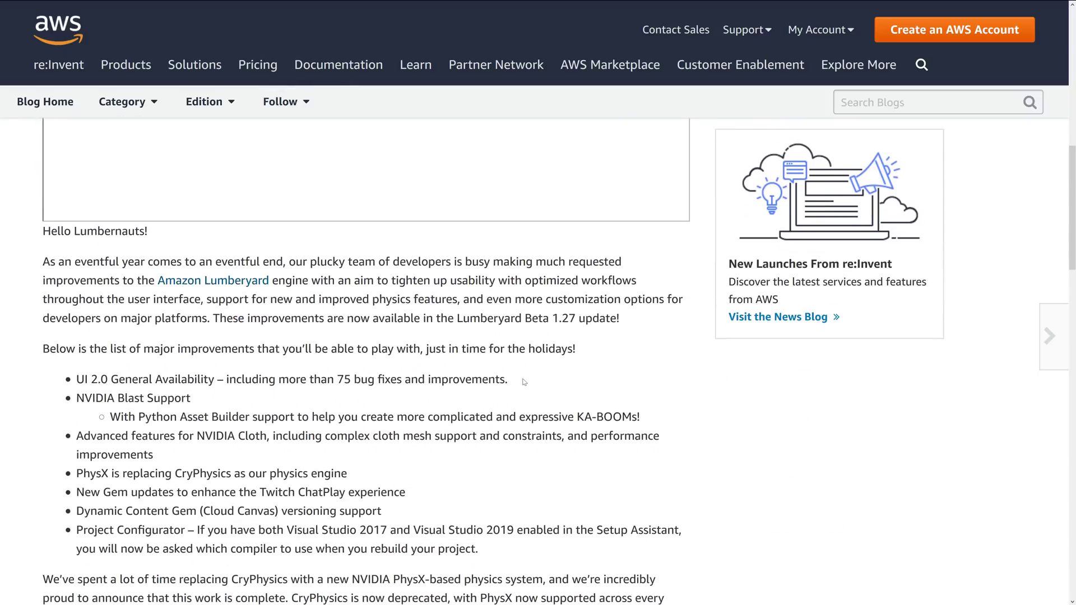
scroll("down", 3)
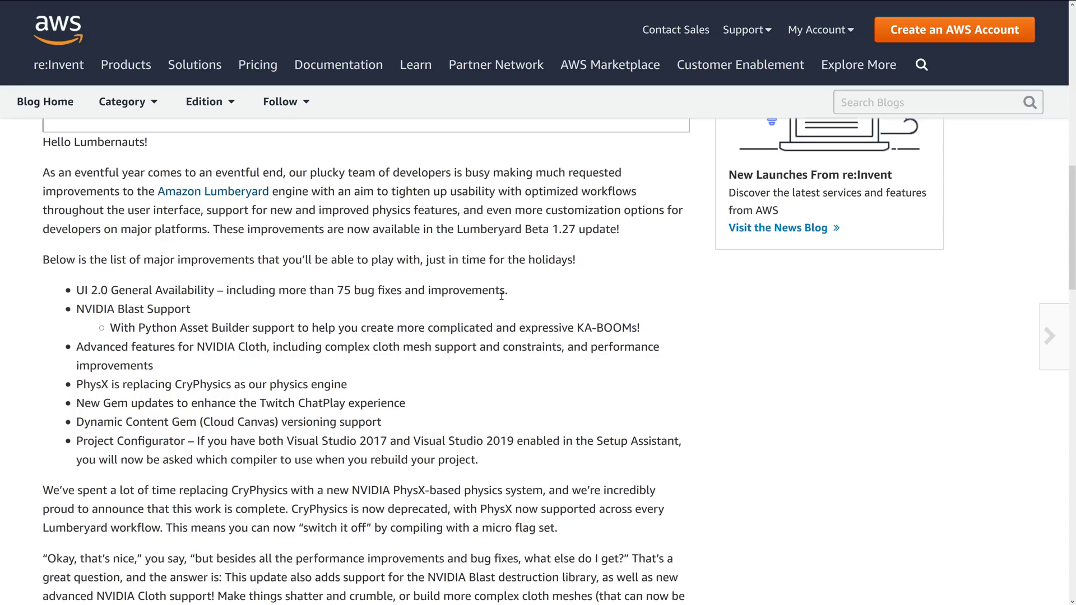
mouse_move(526, 290)
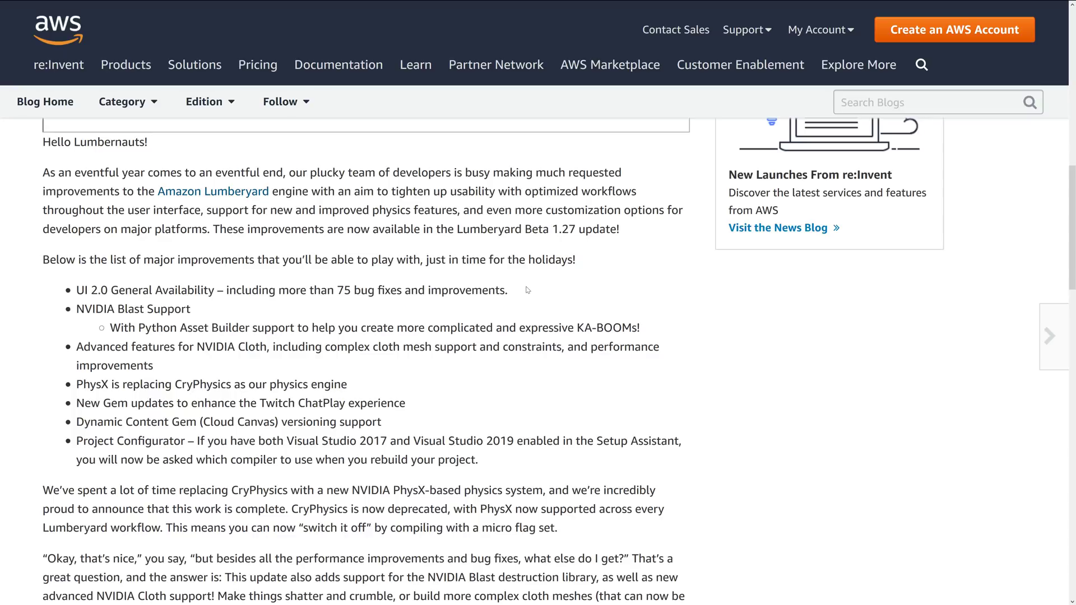
mouse_move(522, 287)
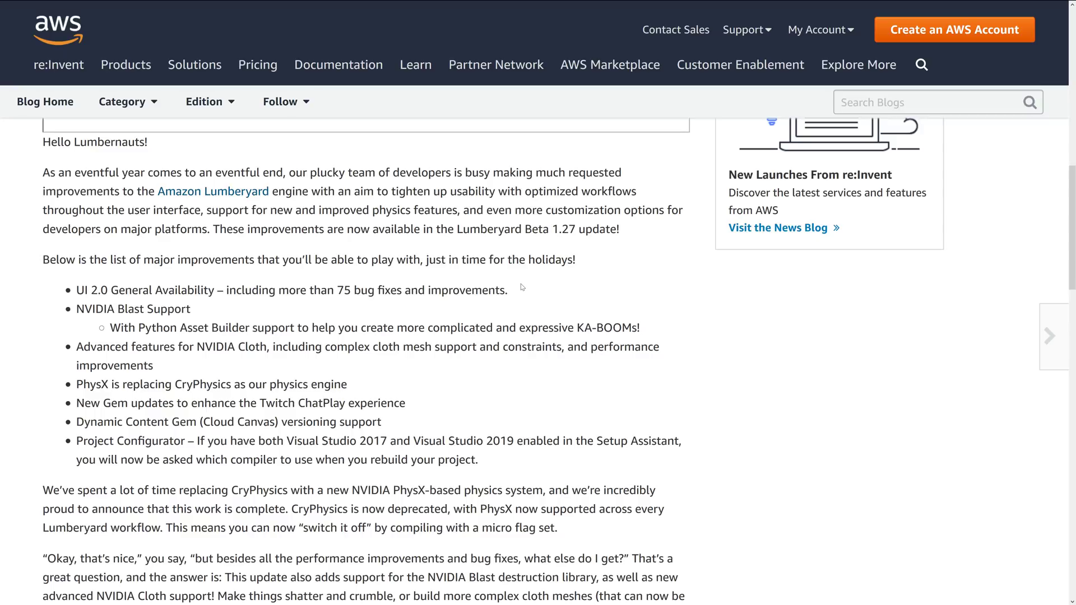
mouse_move(549, 312)
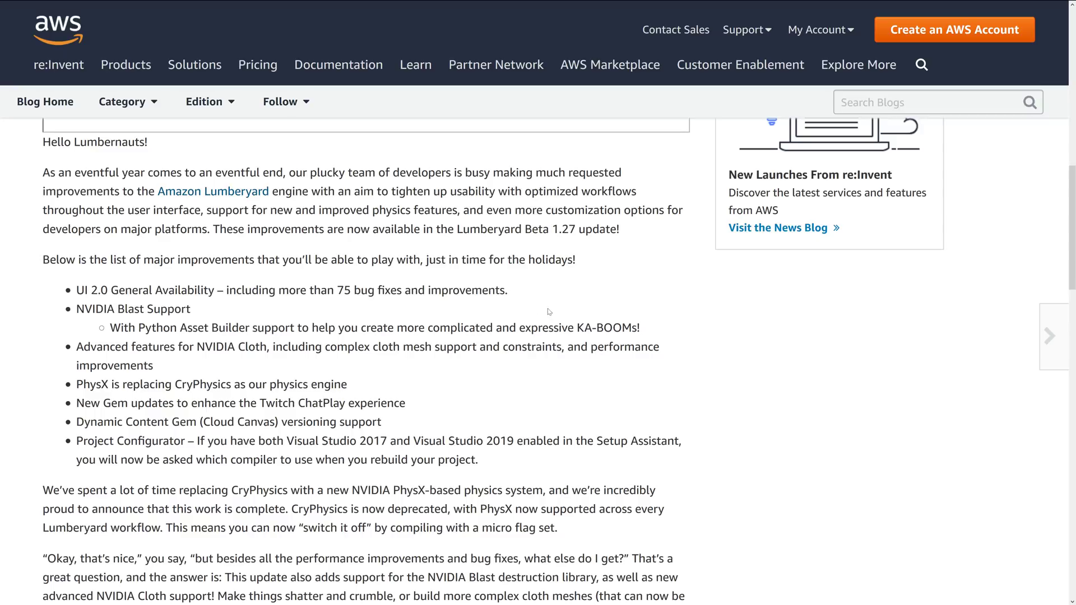
mouse_move(532, 302)
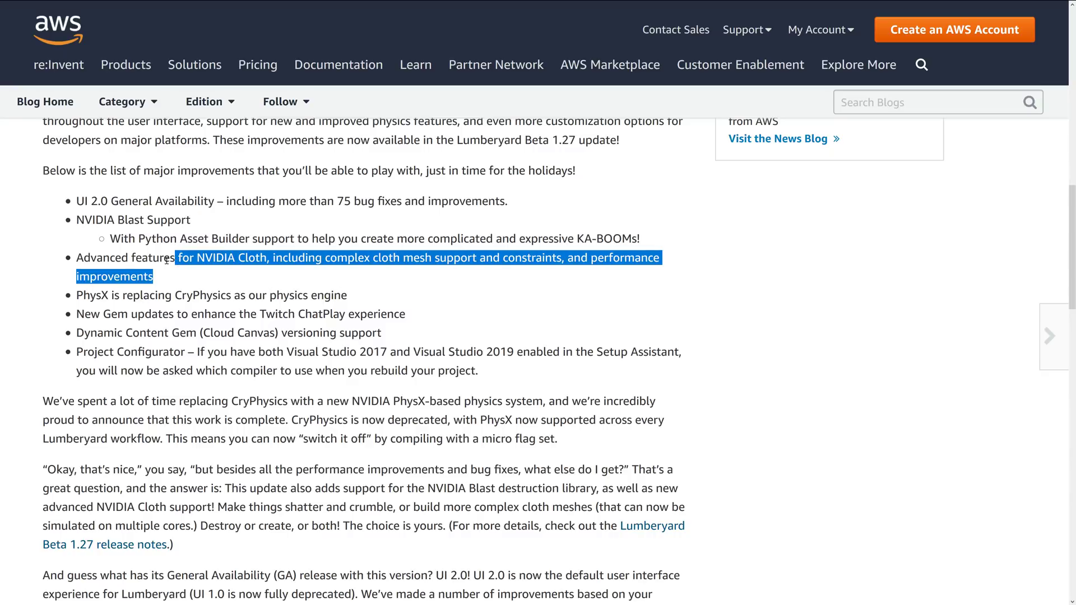
left_click_drag(192, 258, 83, 257)
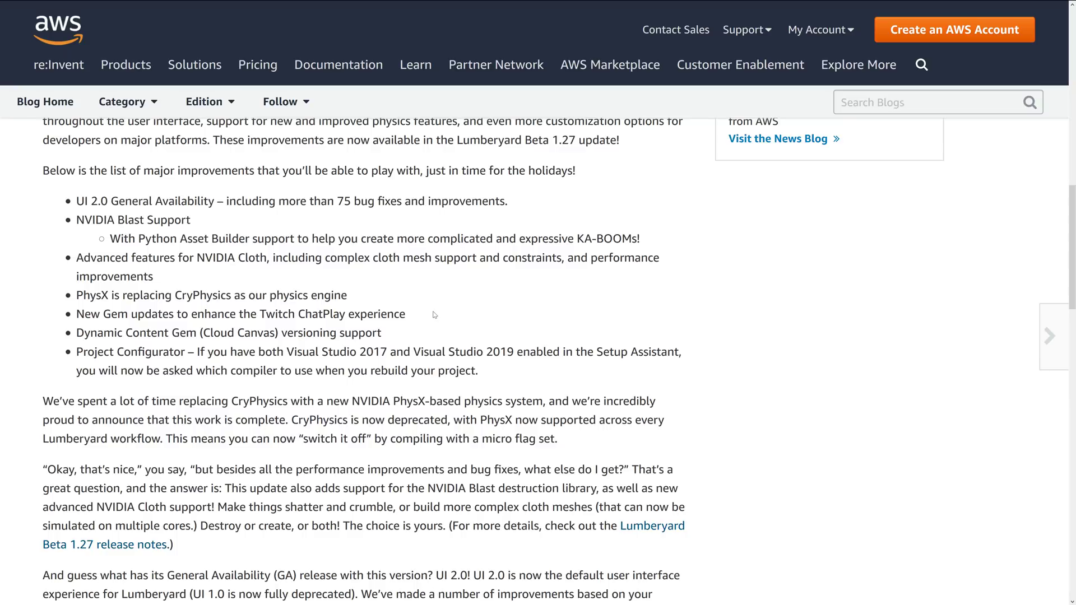
left_click_drag(83, 314, 406, 314)
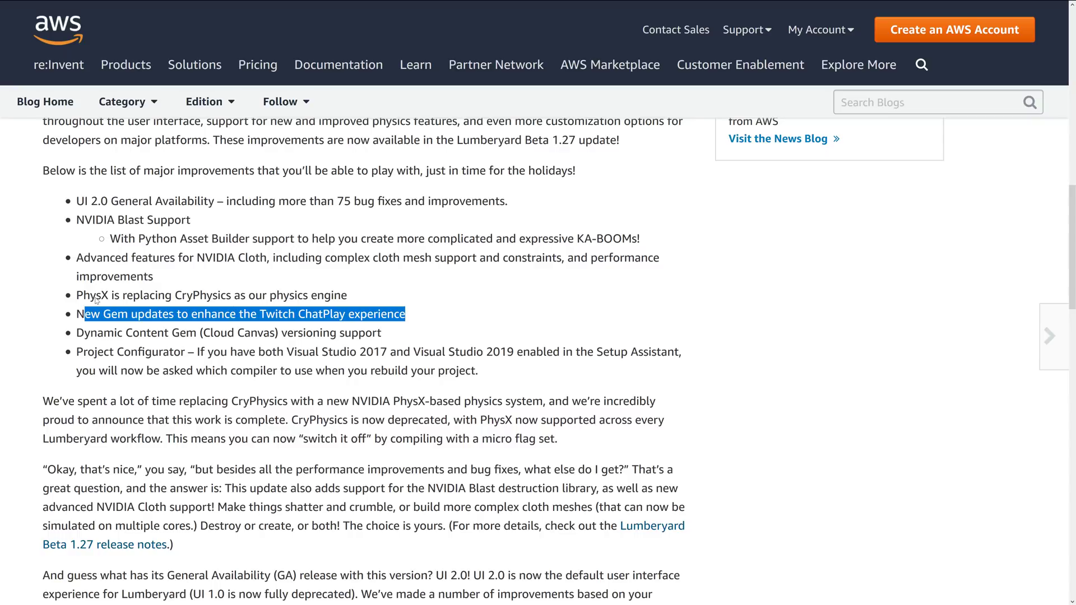
mouse_move(197, 349)
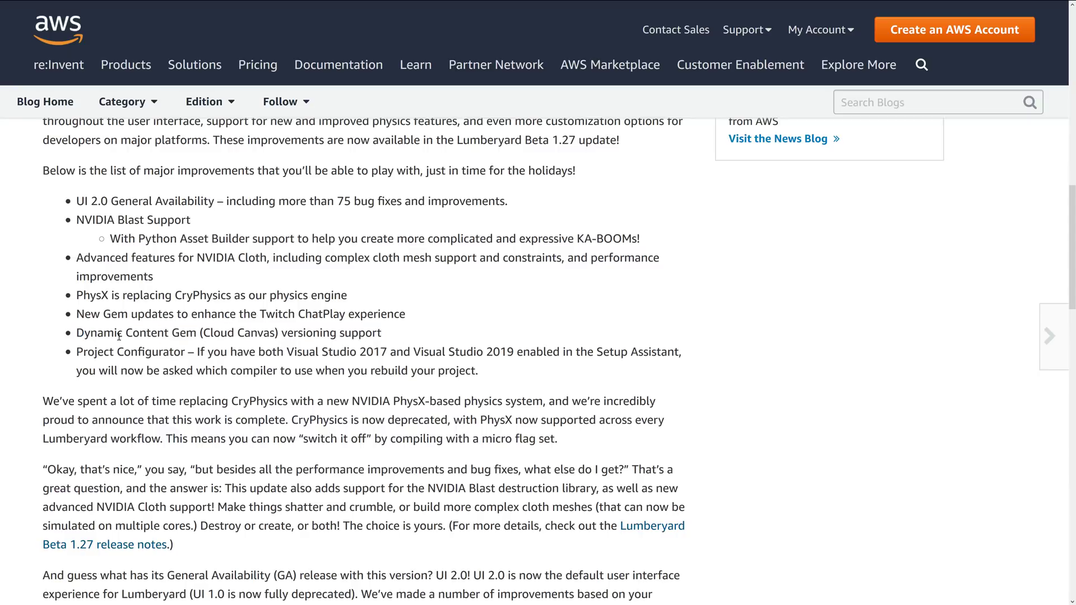
mouse_move(520, 370)
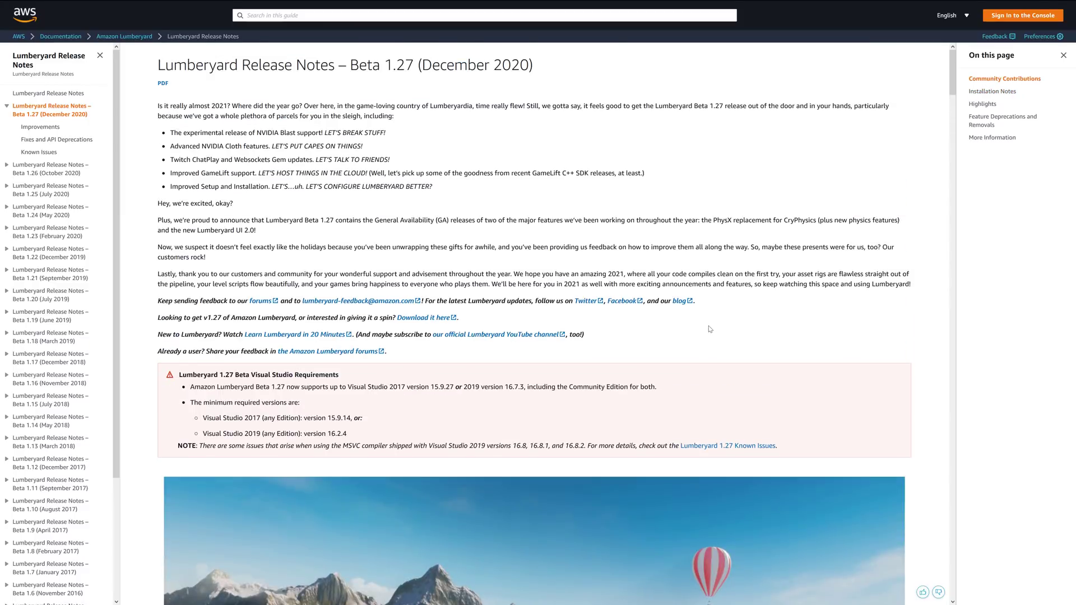
Step: Scroll the Beta 1.27 release notes down to Installation Notes and Highlights
scroll("down", 3)
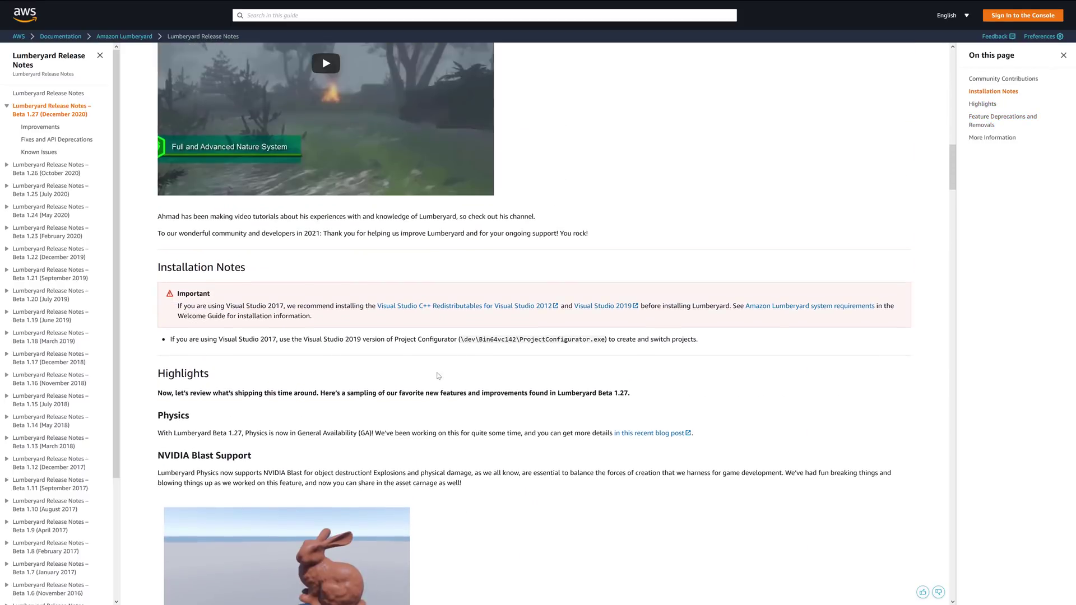
scroll("down", 3)
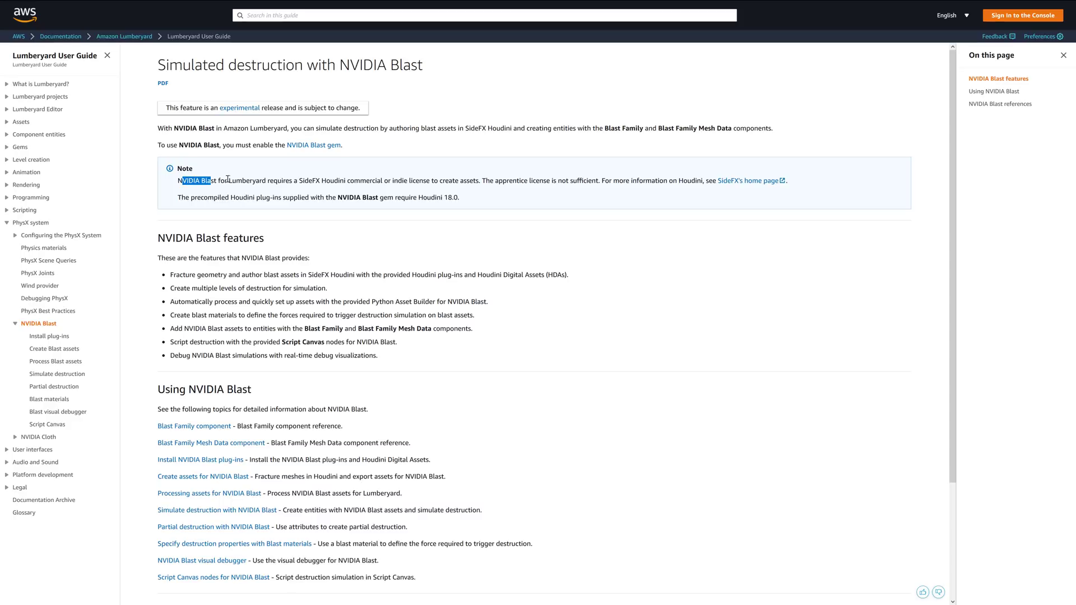
Step: Highlight the note requiring a commercial or indie SideFX Houdini license
left_click_drag(180, 180, 345, 180)
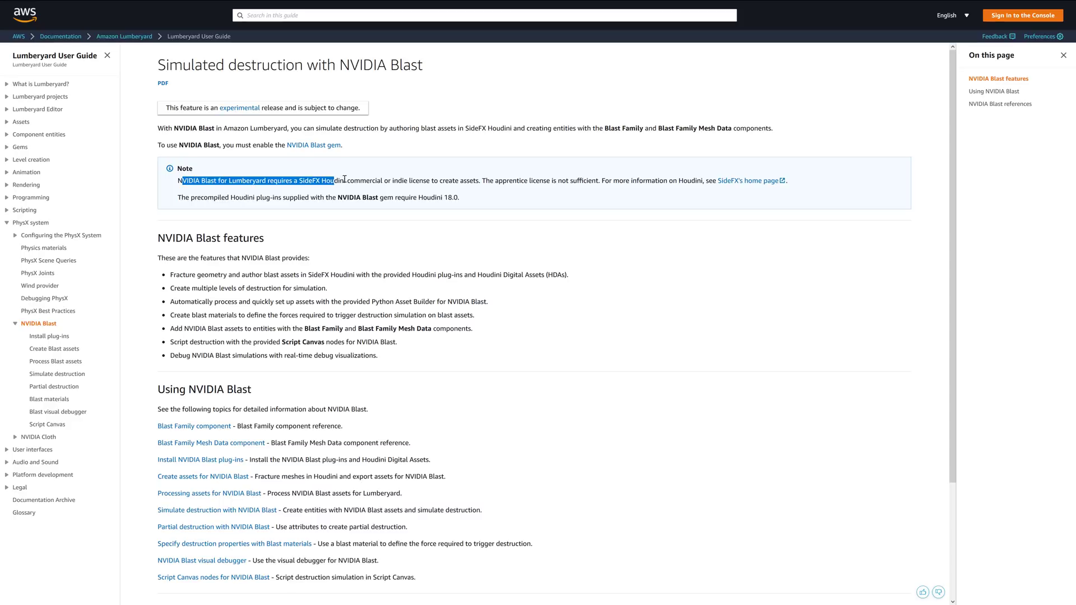
left_click_drag(337, 180, 480, 181)
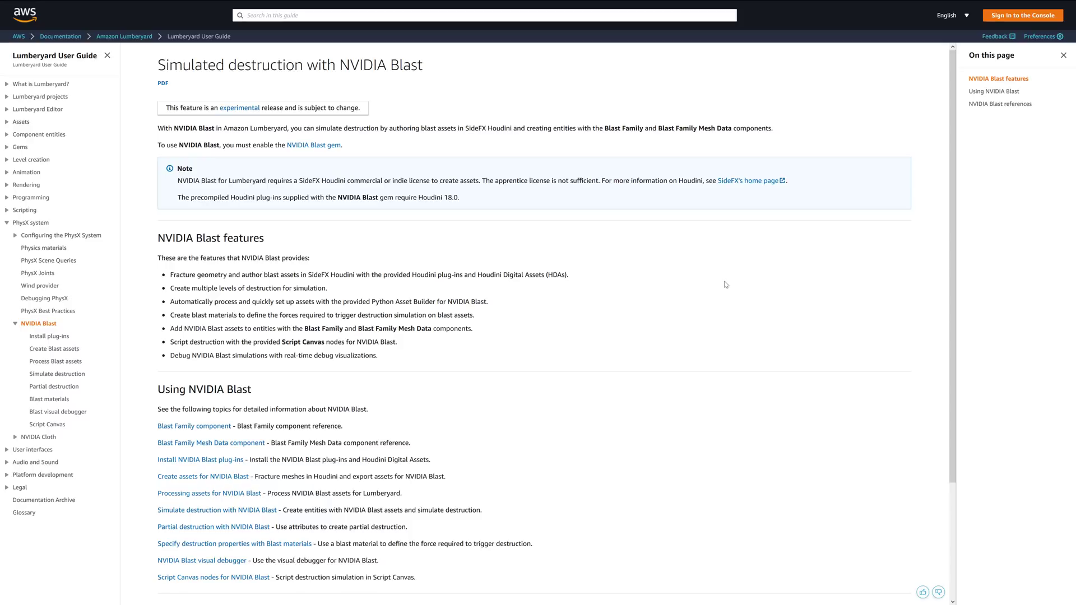
mouse_move(493, 238)
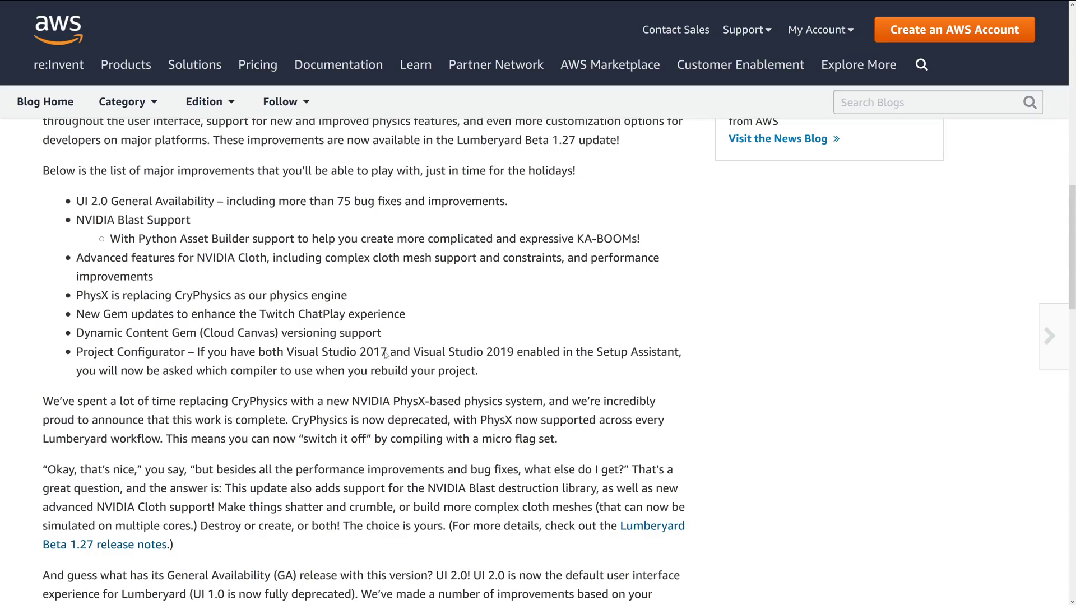
Step: Scroll the blog post down and back up to the release-notes link
scroll("down", 3)
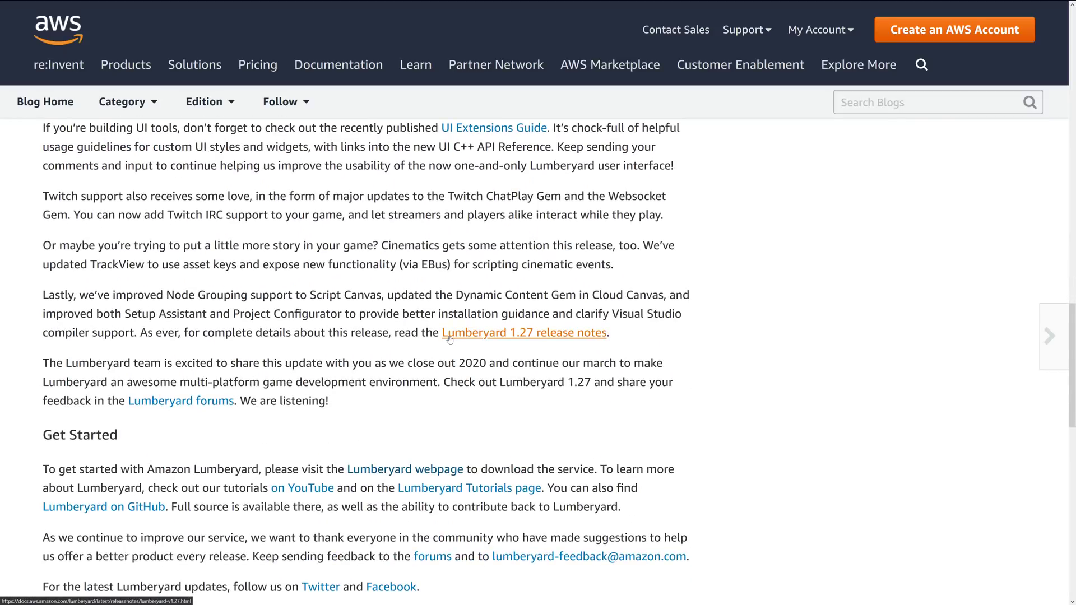
scroll("up", 3)
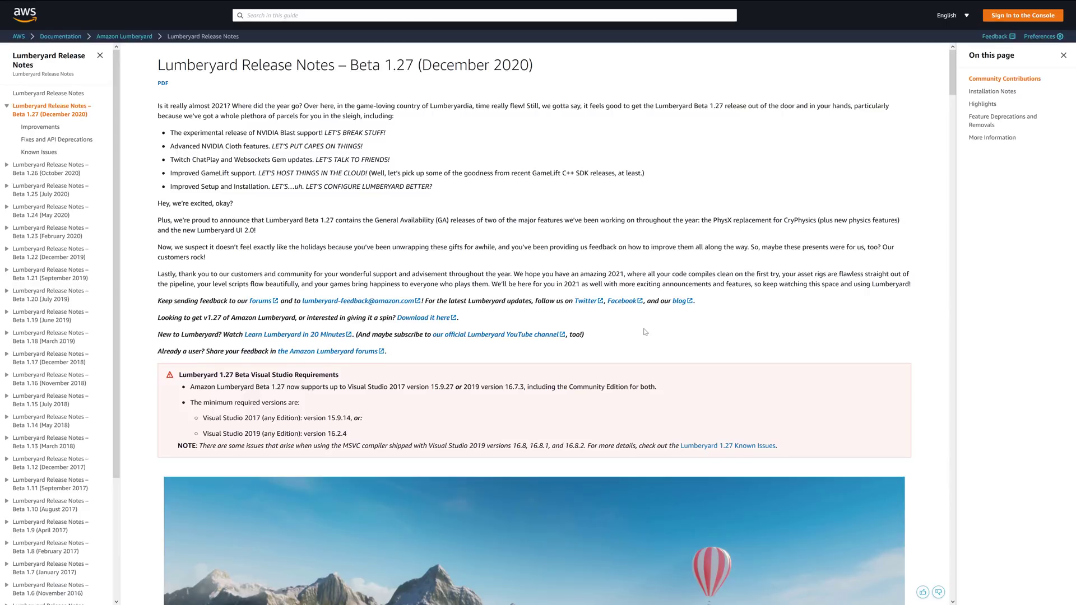
scroll("down", 3)
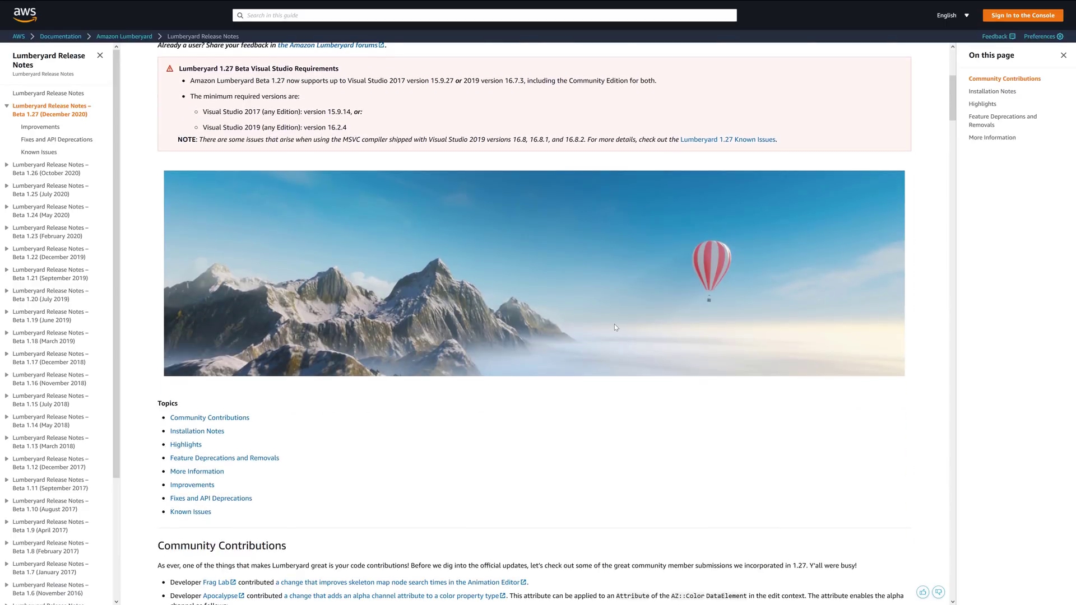
scroll("down", 3)
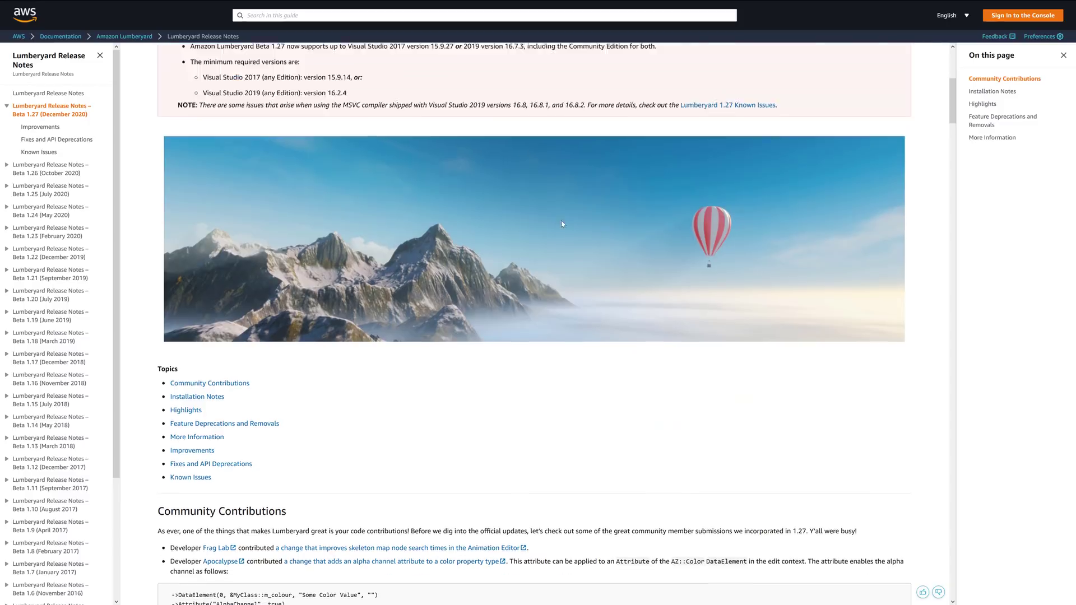
scroll("up", 3)
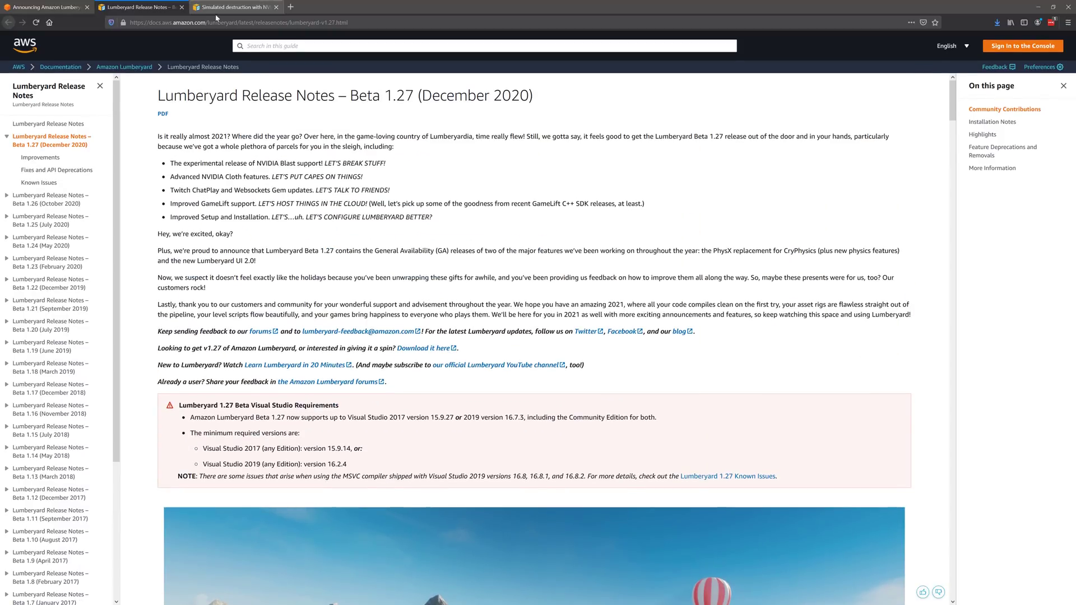
Step: Visit the Welcome to Amazon Lumberyard guide, then return via the Amazon Lumberyard breadcrumb
left_click(124, 67)
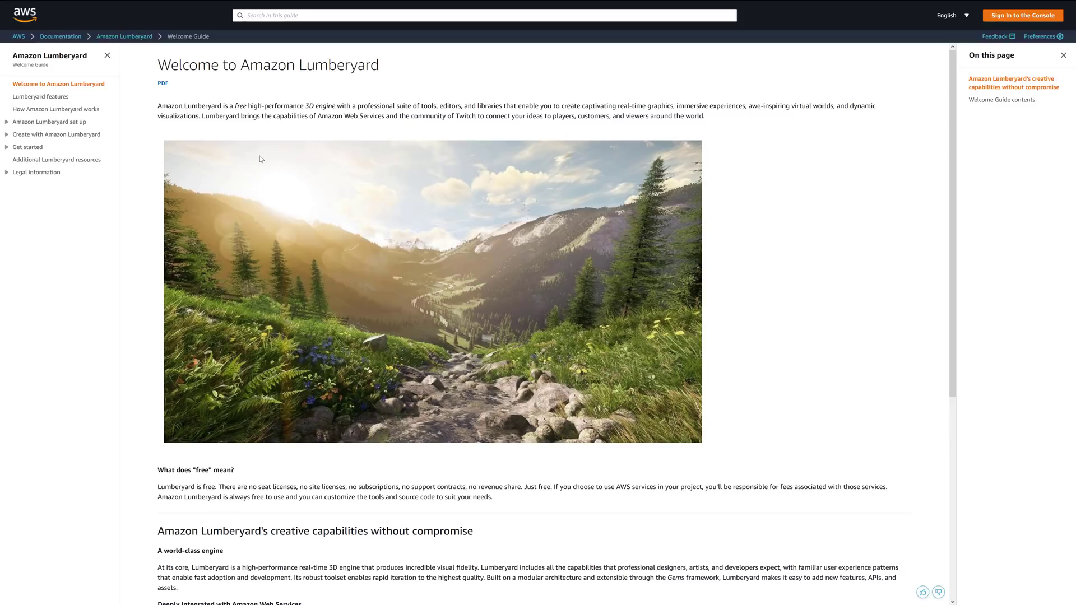
left_click(125, 36)
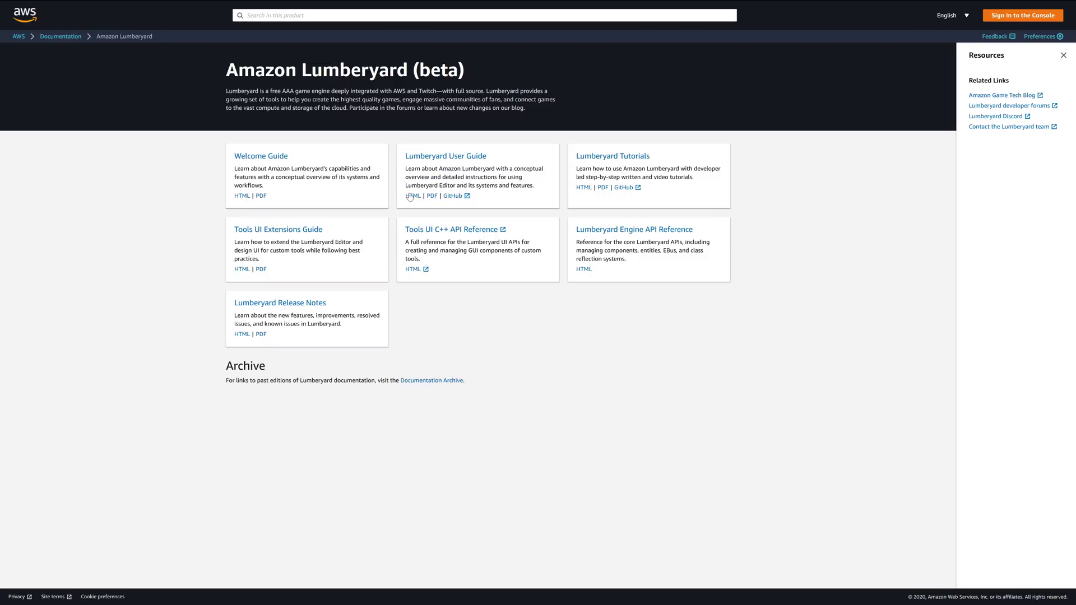